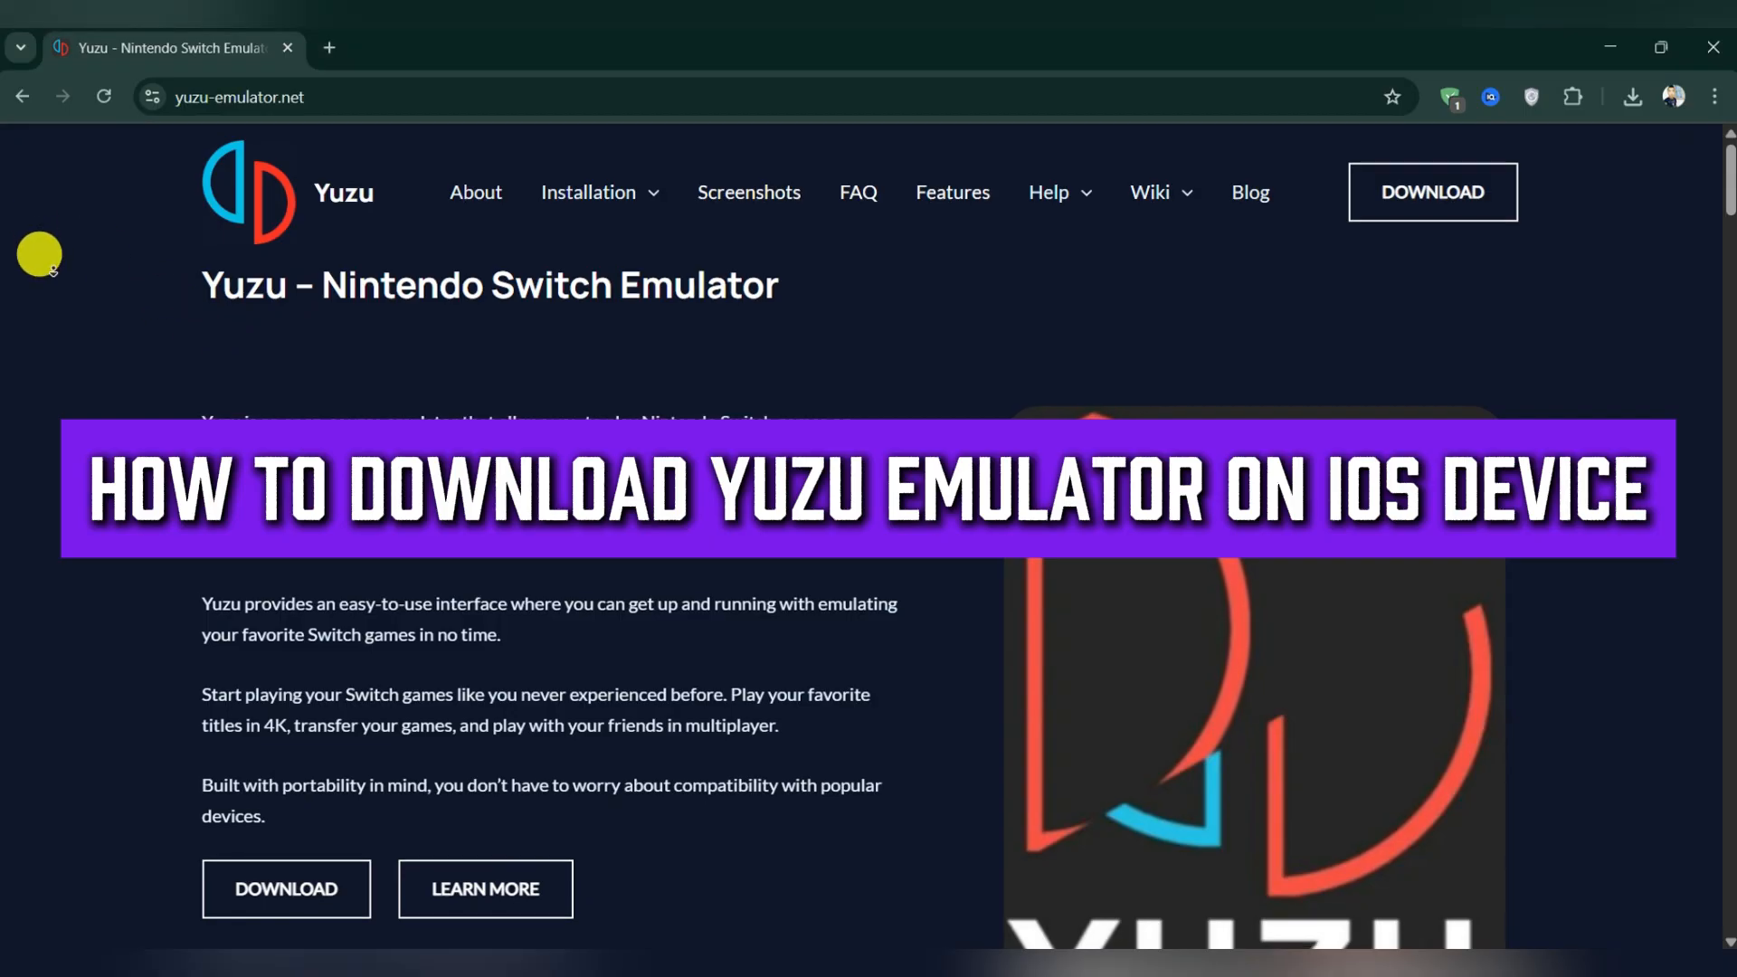
Step: Scroll down through the Yuzu website's intro content to find the DOWNLOAD button
scroll("down", 3)
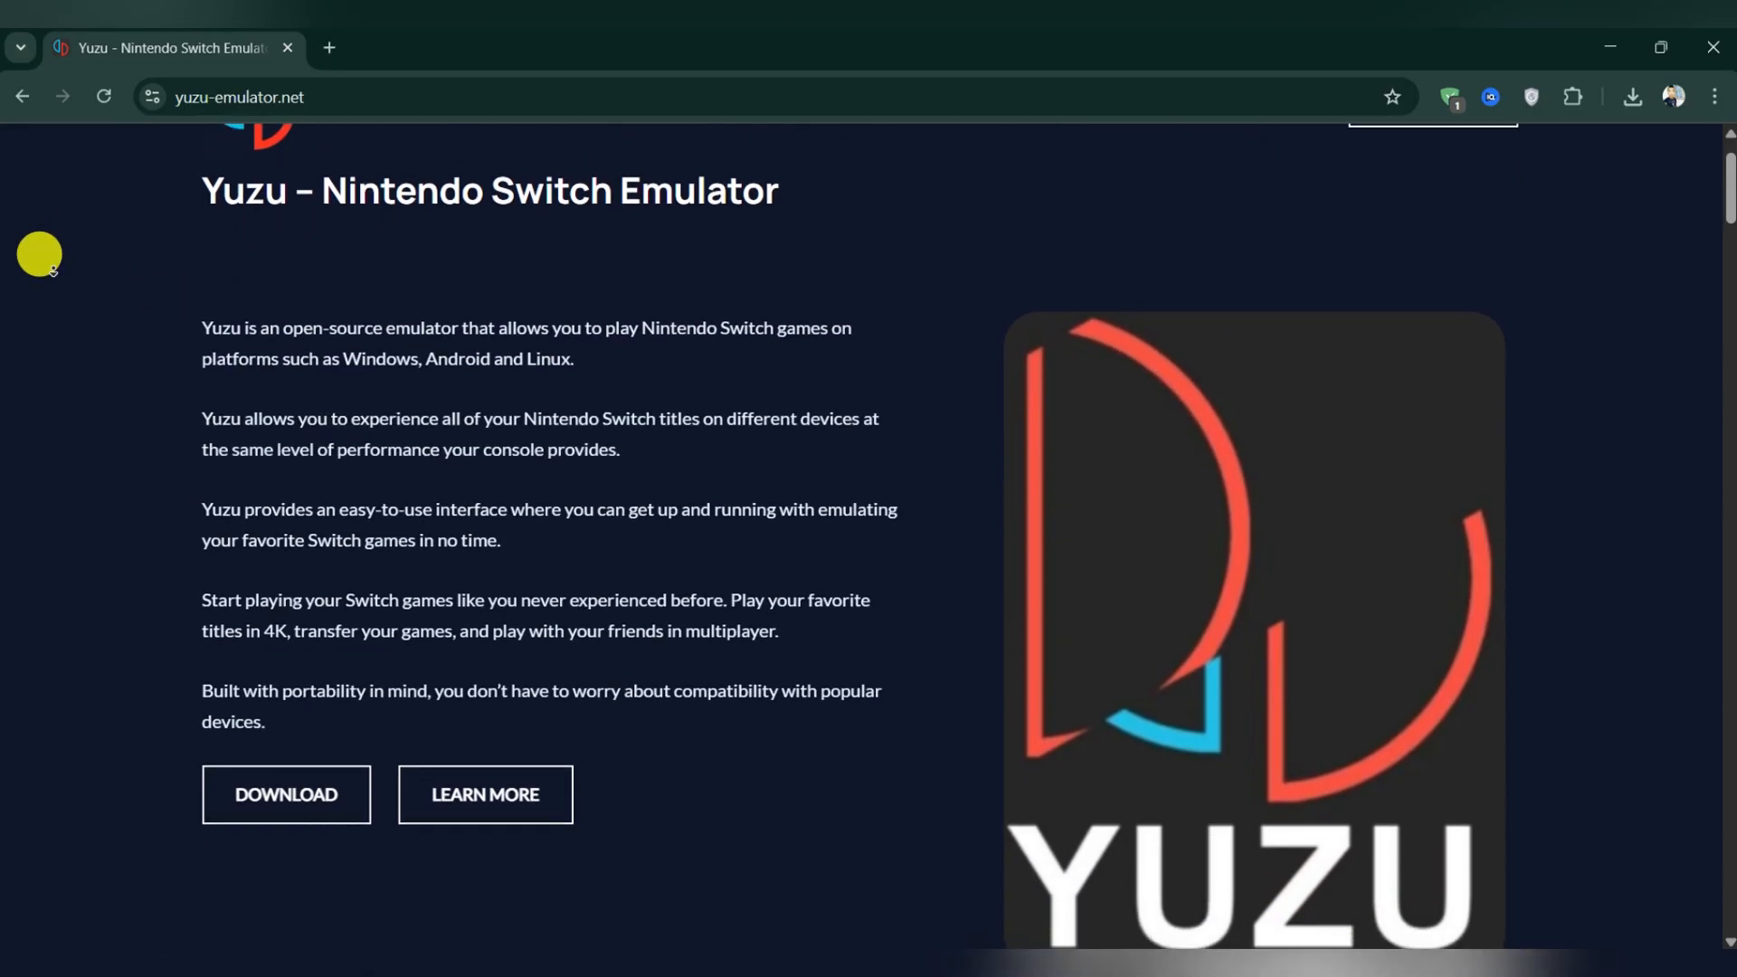
scroll("down", 3)
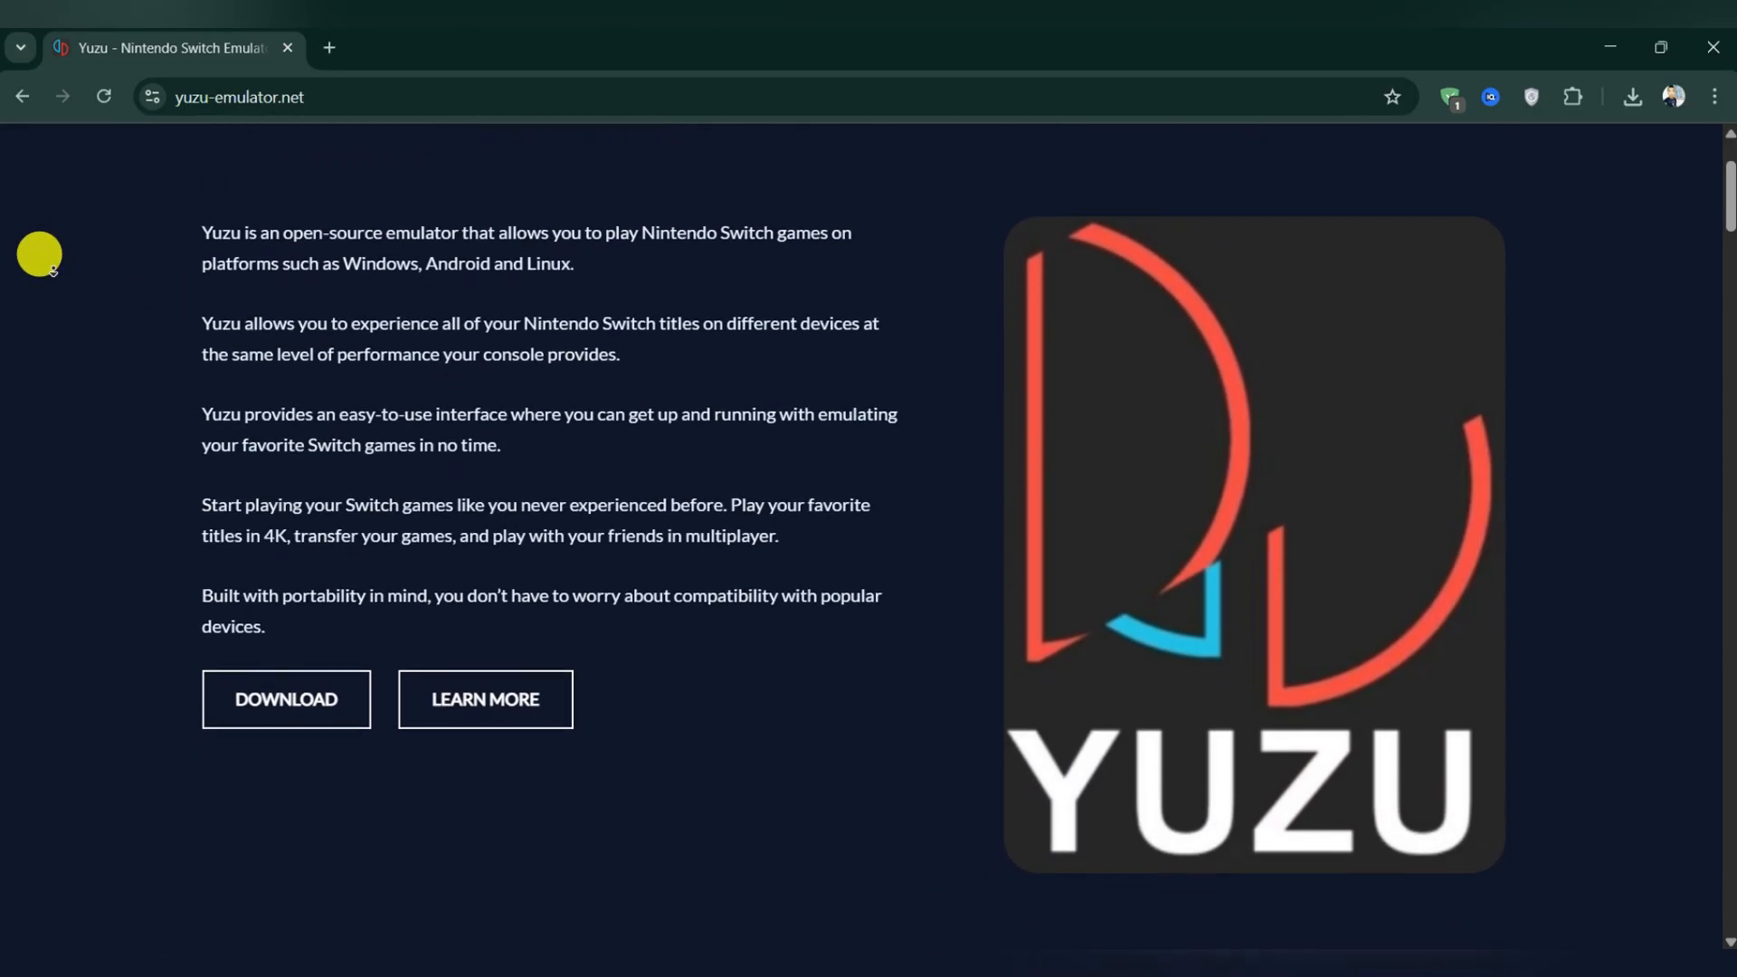
scroll("down", 3)
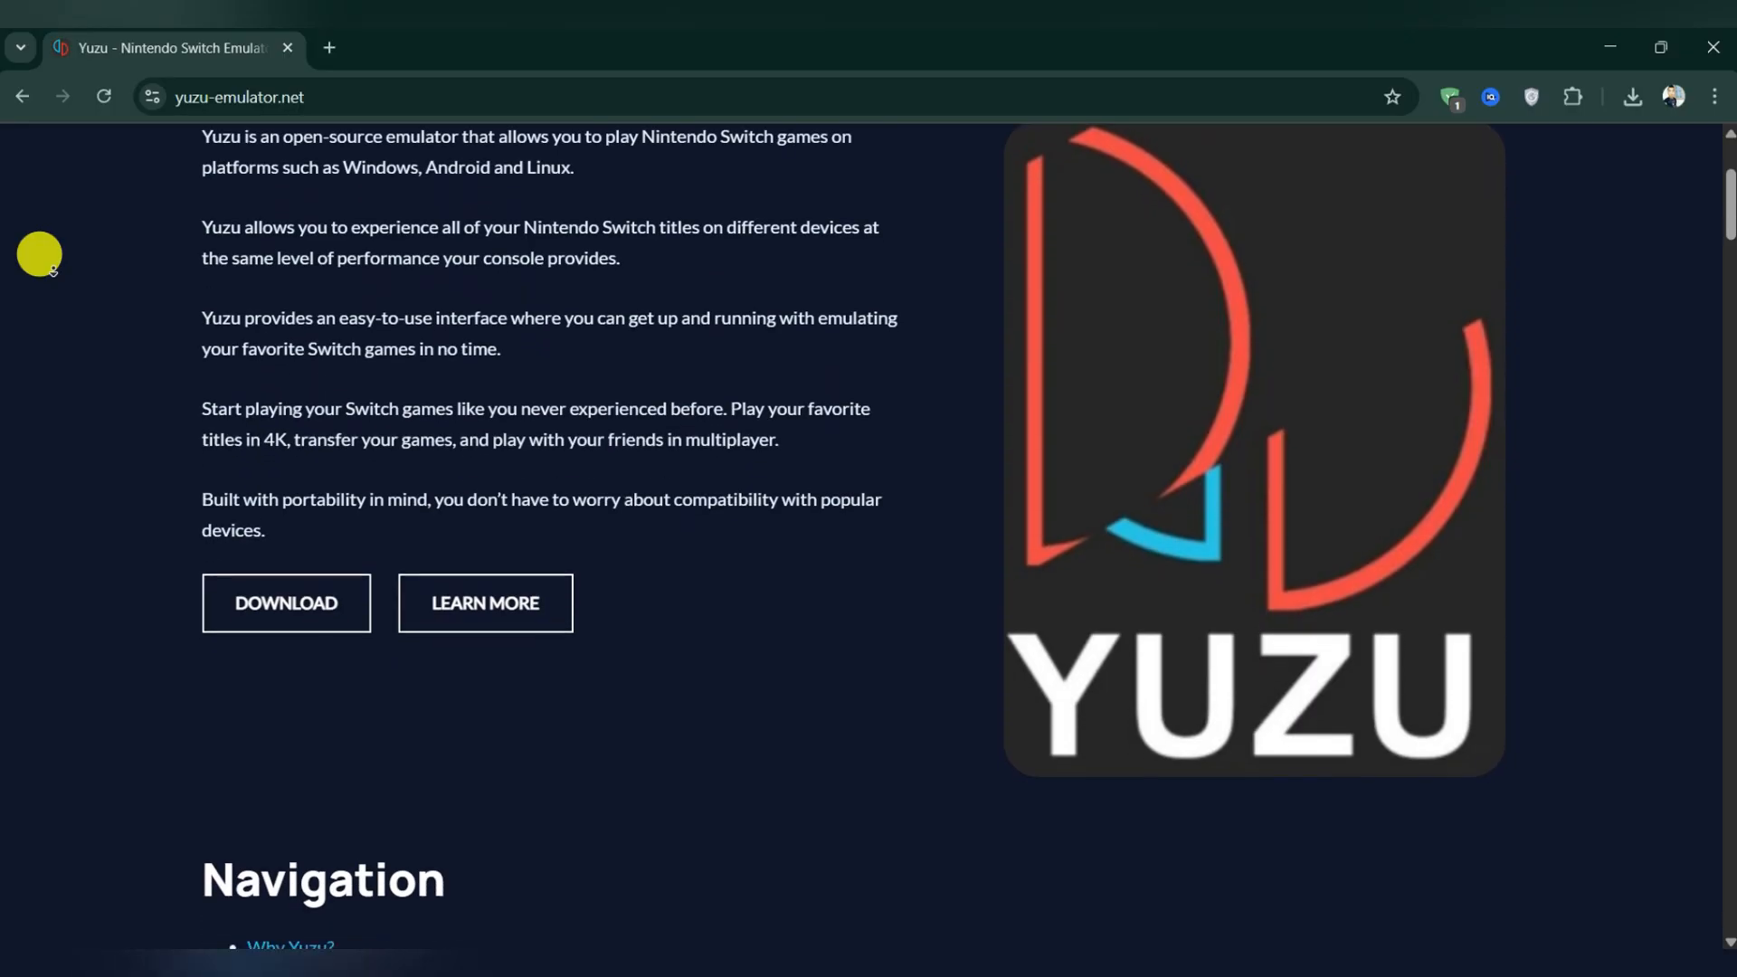
scroll("down", 3)
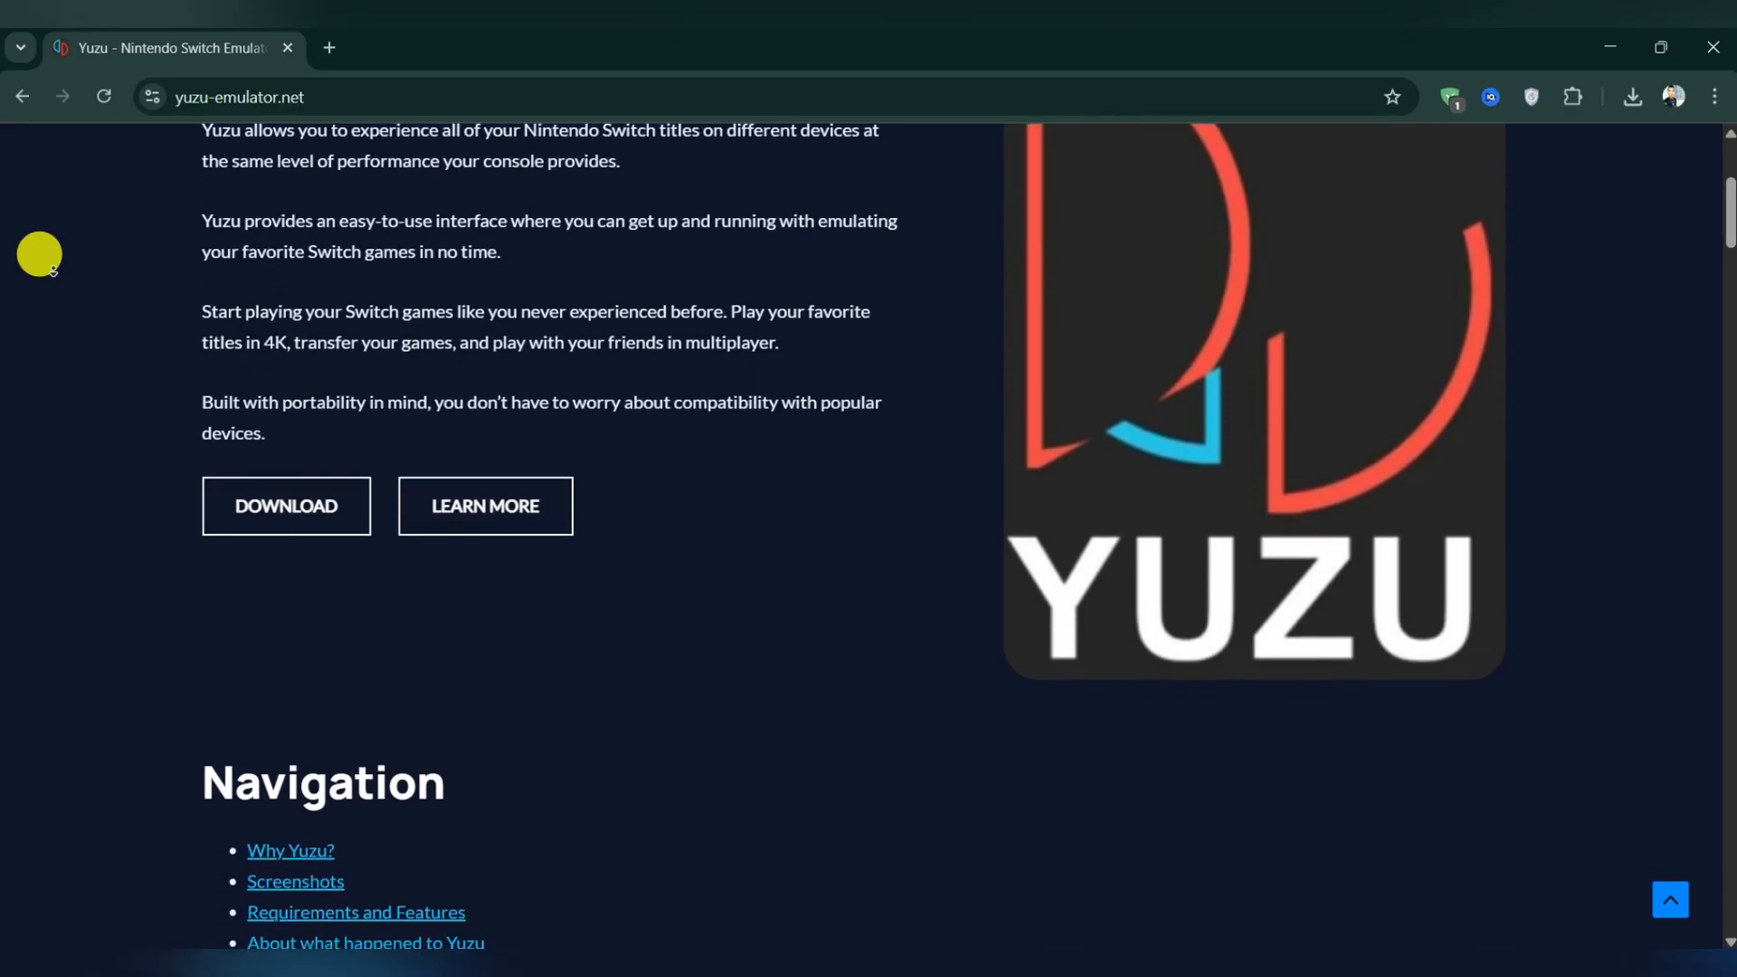
scroll("down", 3)
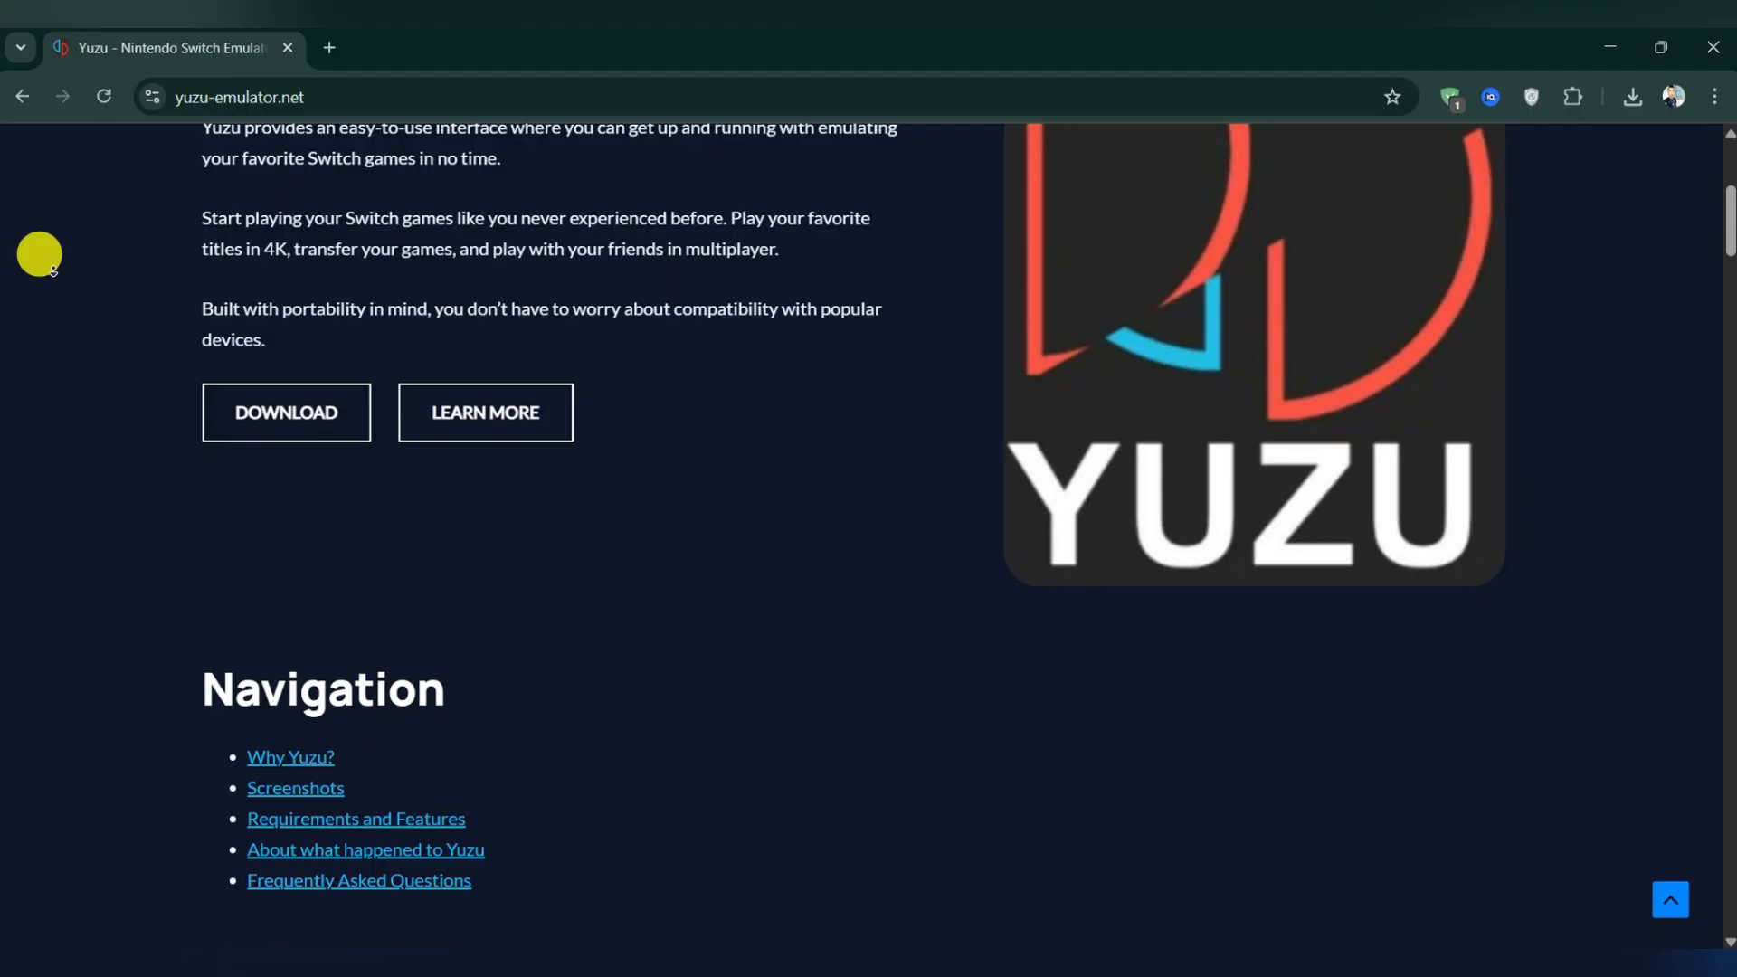
scroll("down", 3)
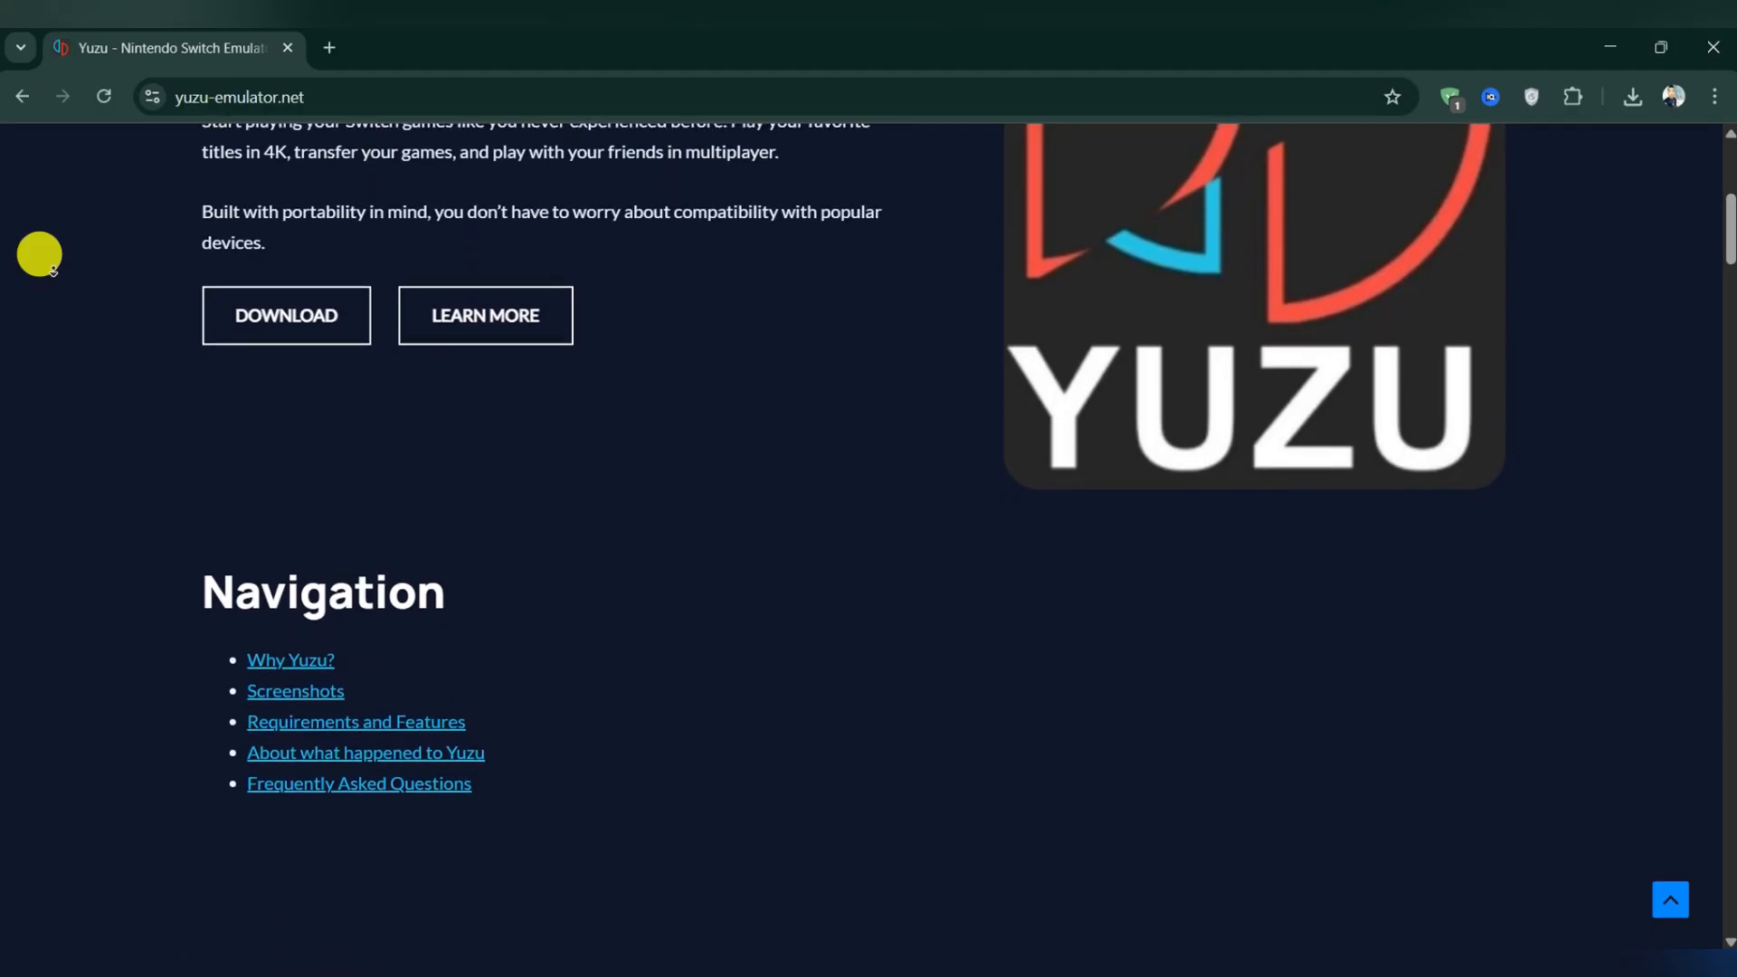
scroll("down", 3)
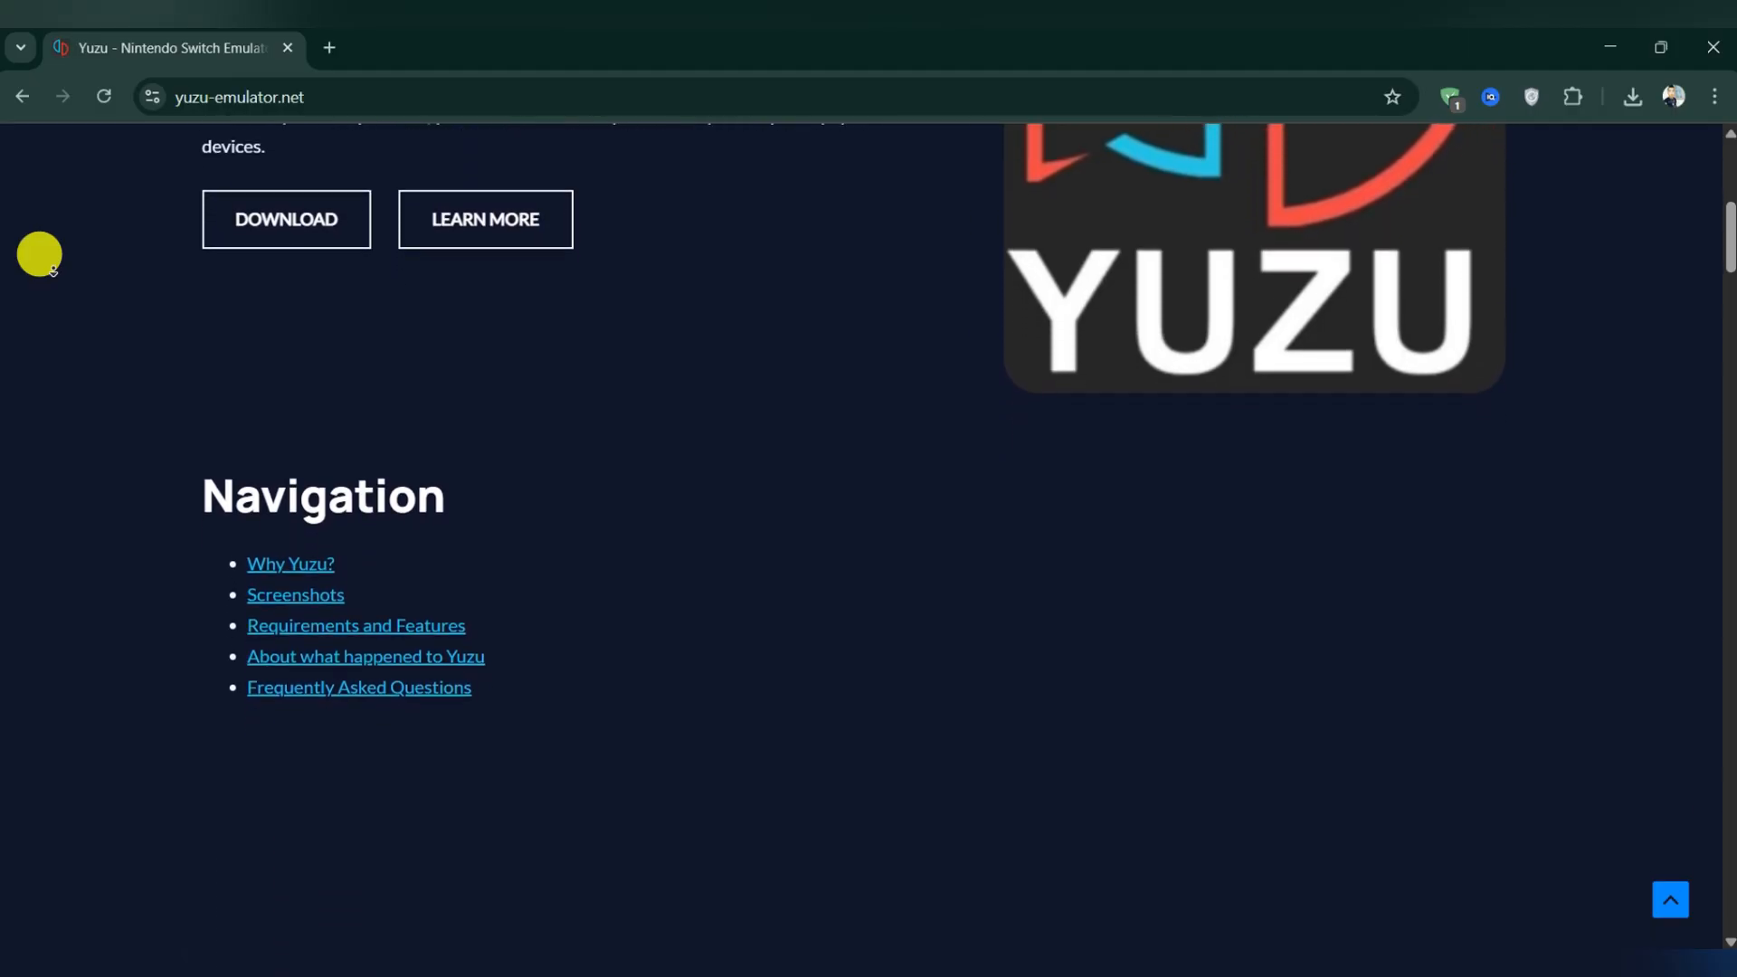
scroll("down", 3)
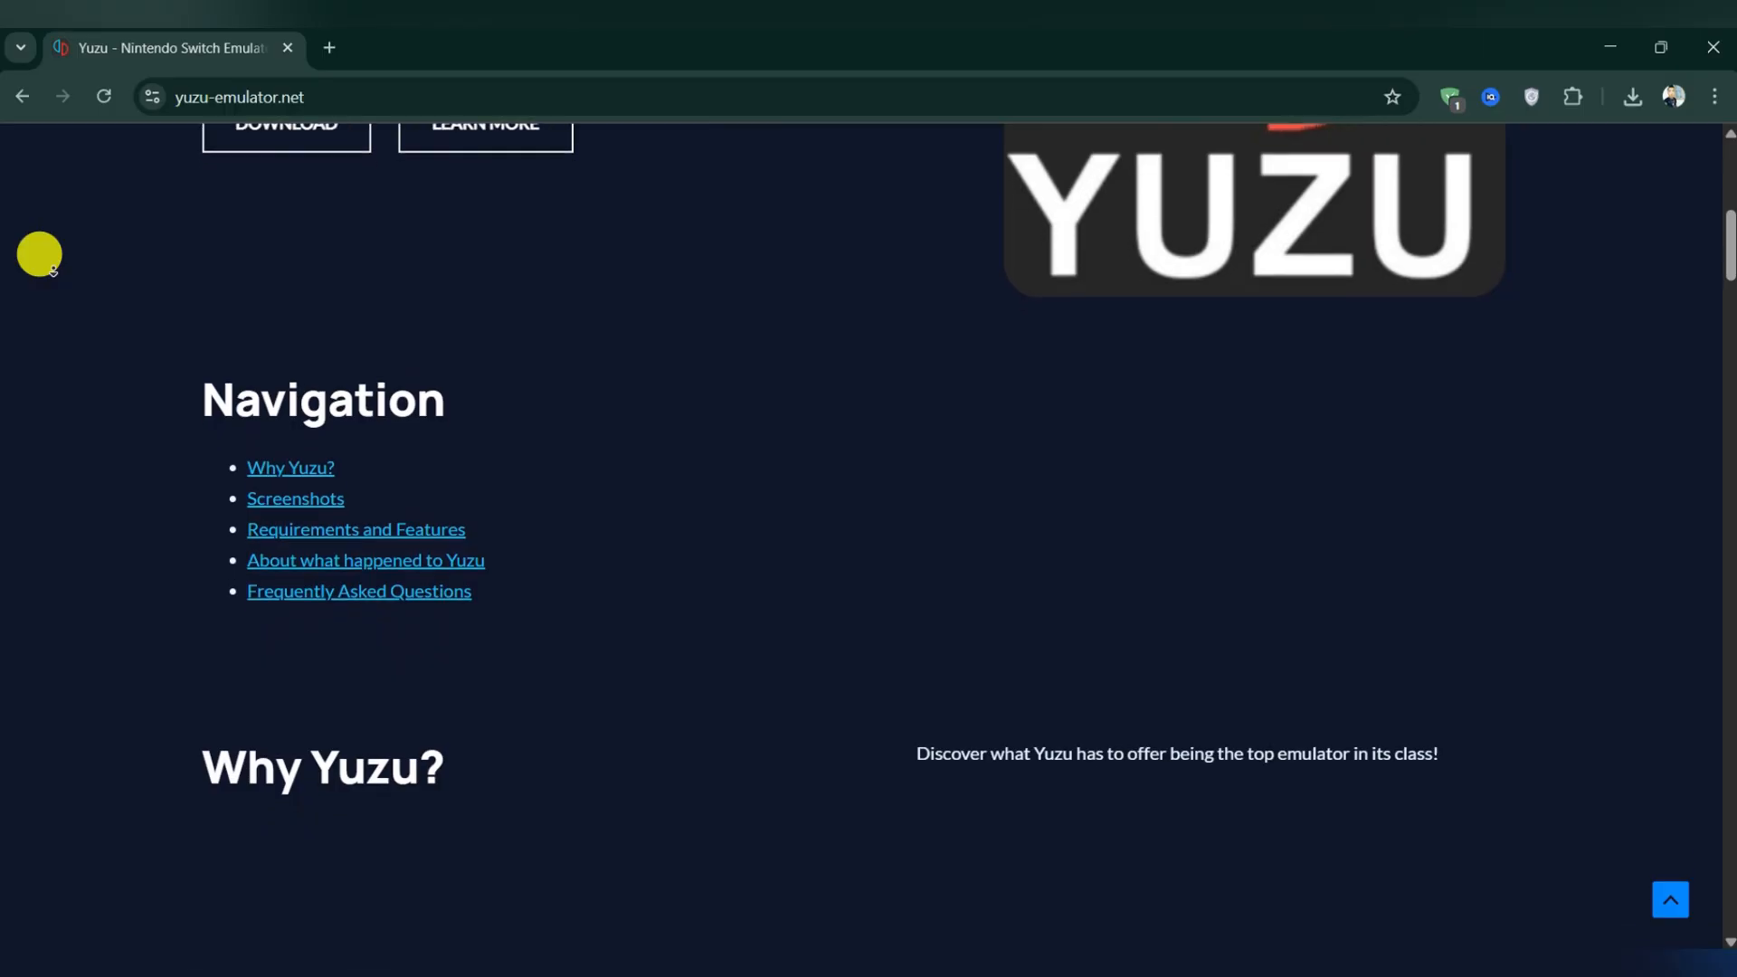
scroll("down", 3)
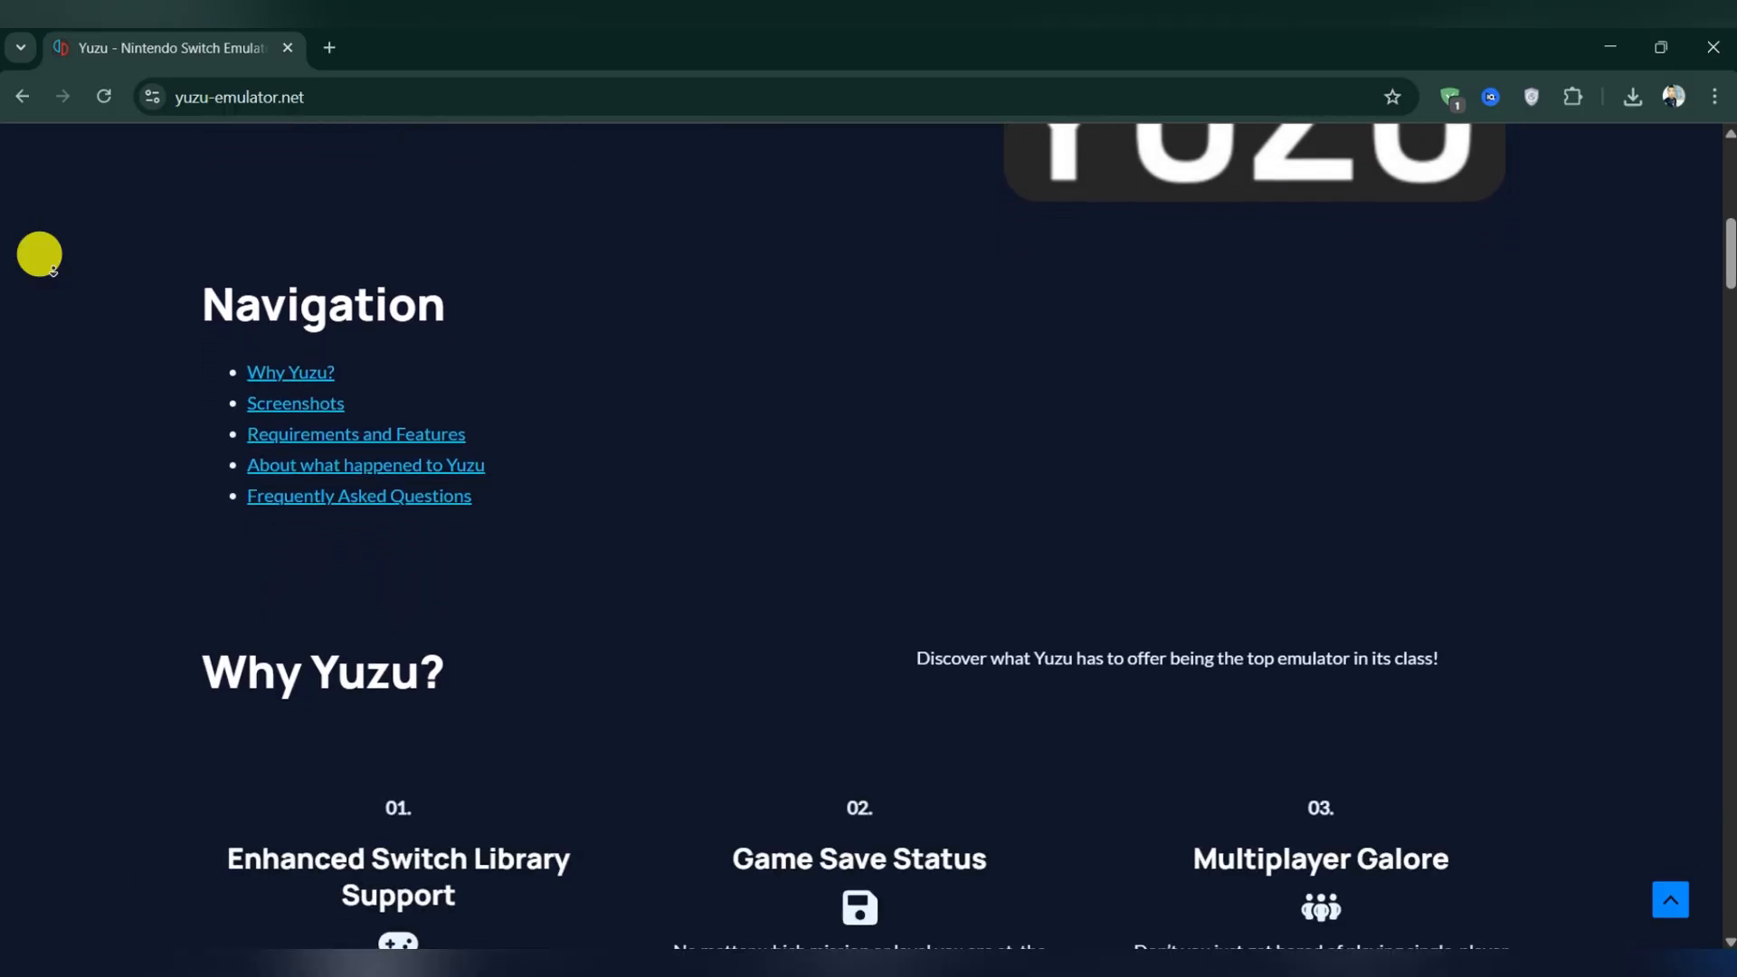
scroll("down", 3)
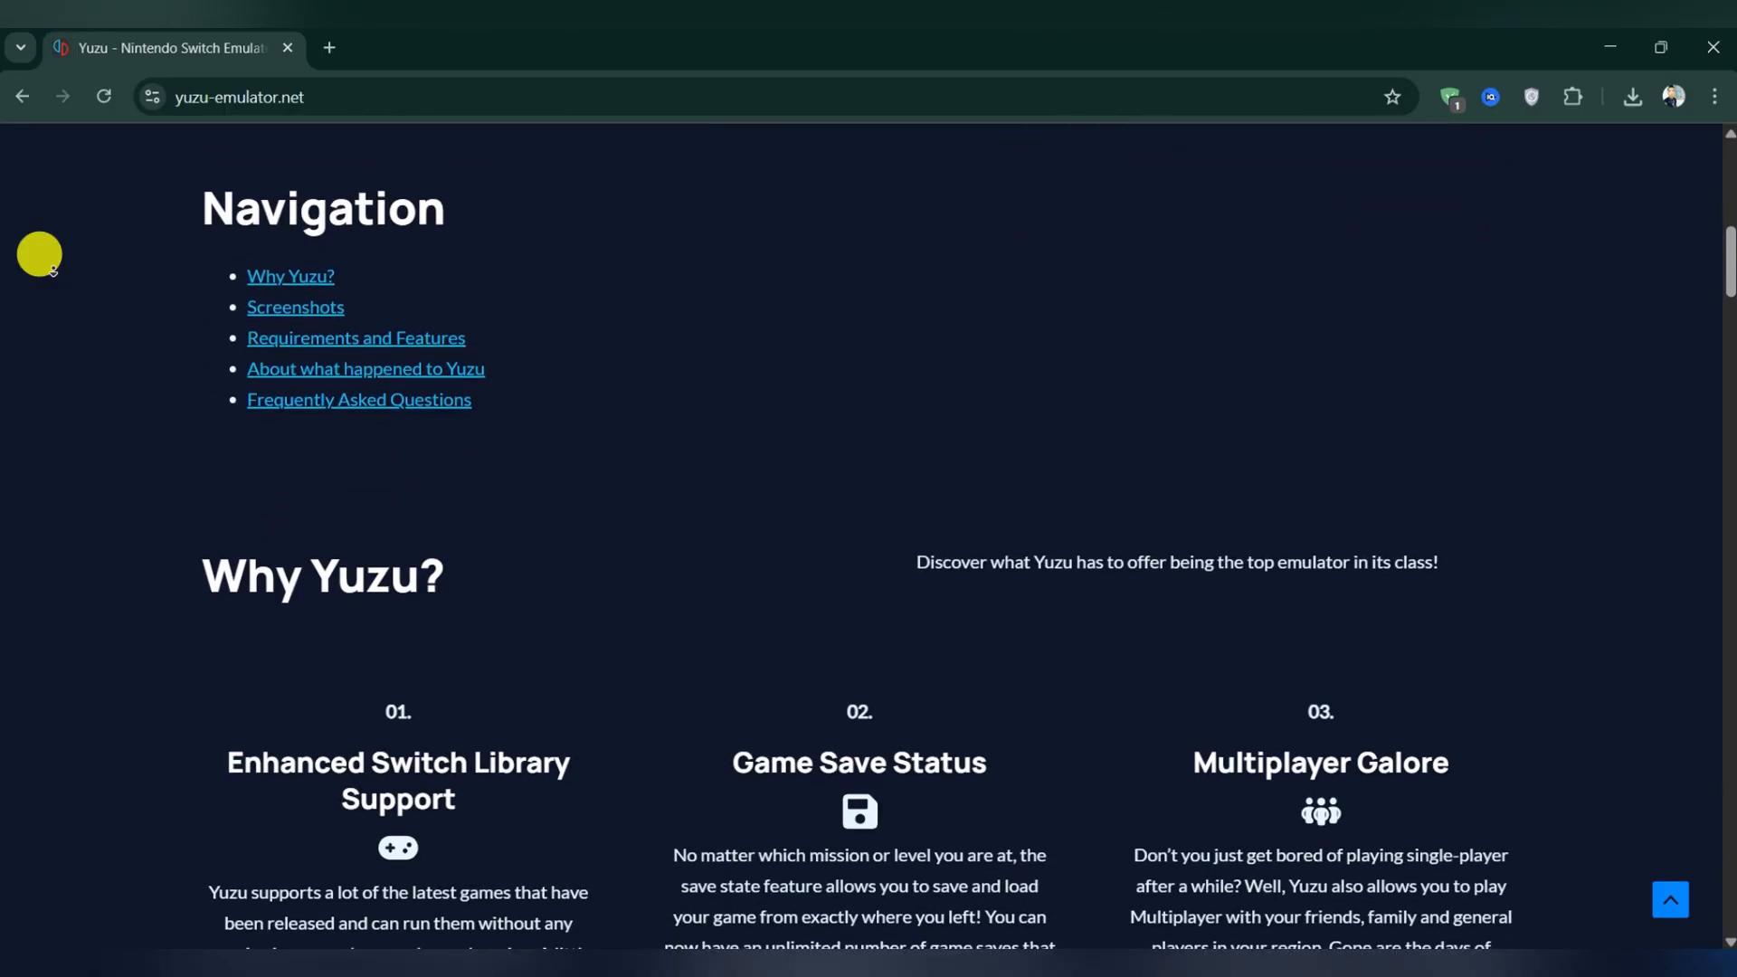
scroll("down", 3)
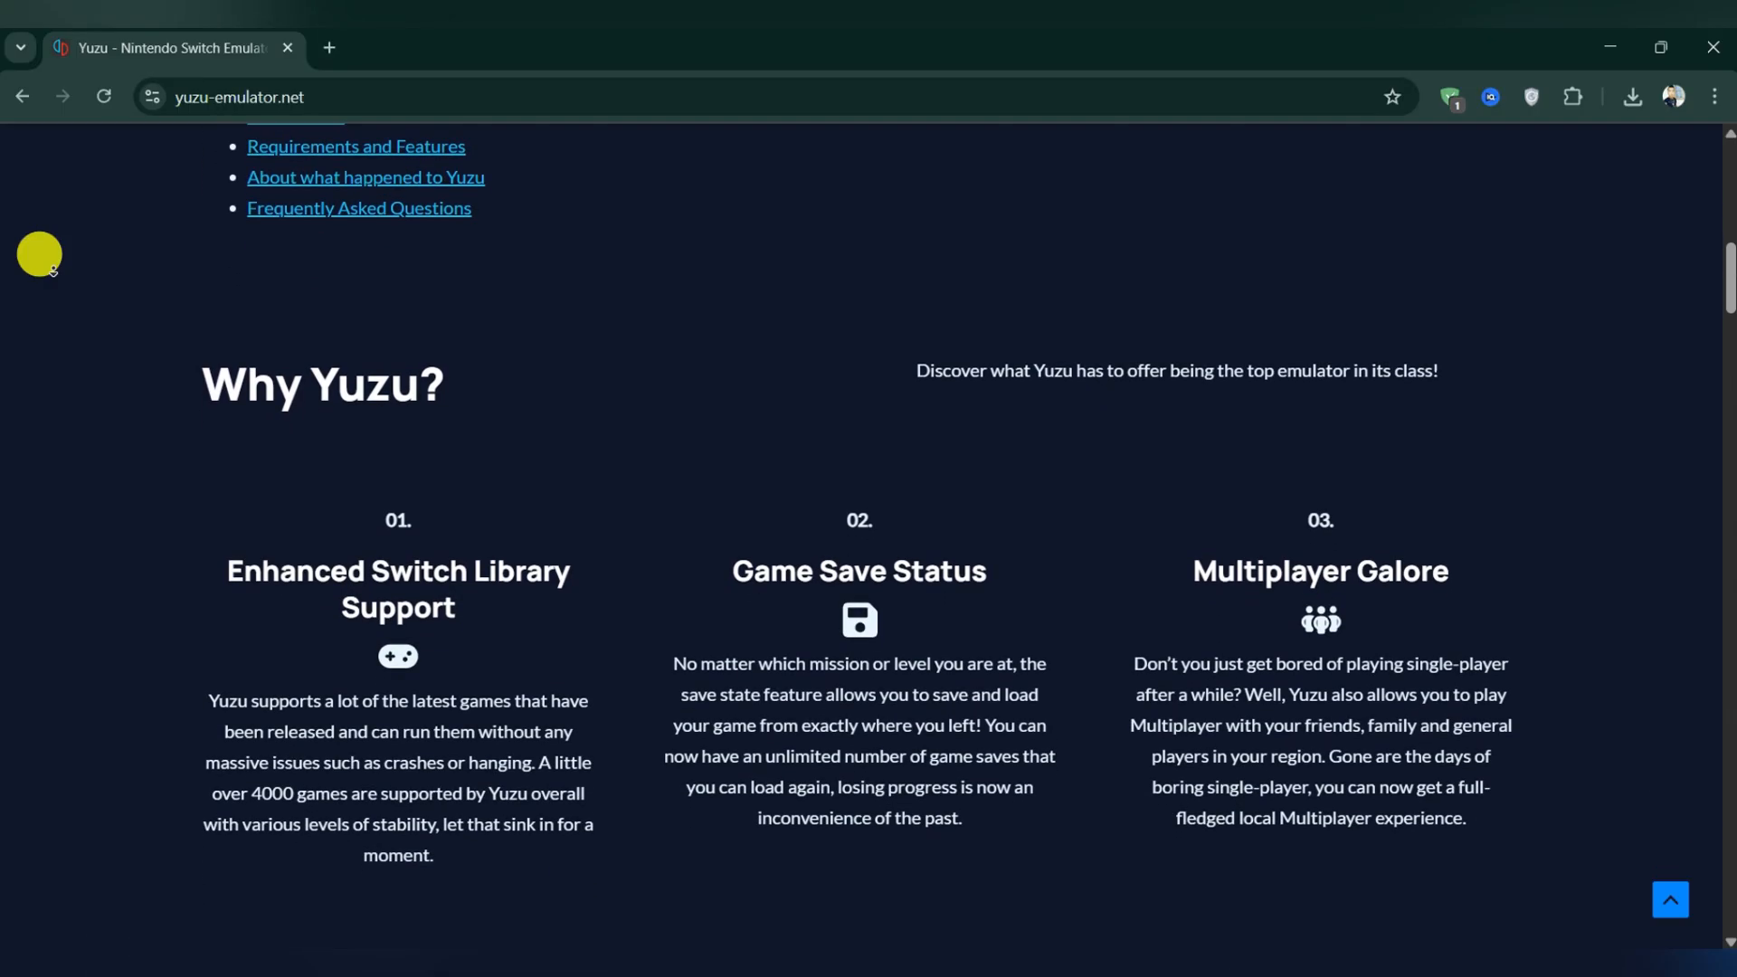
scroll("down", 3)
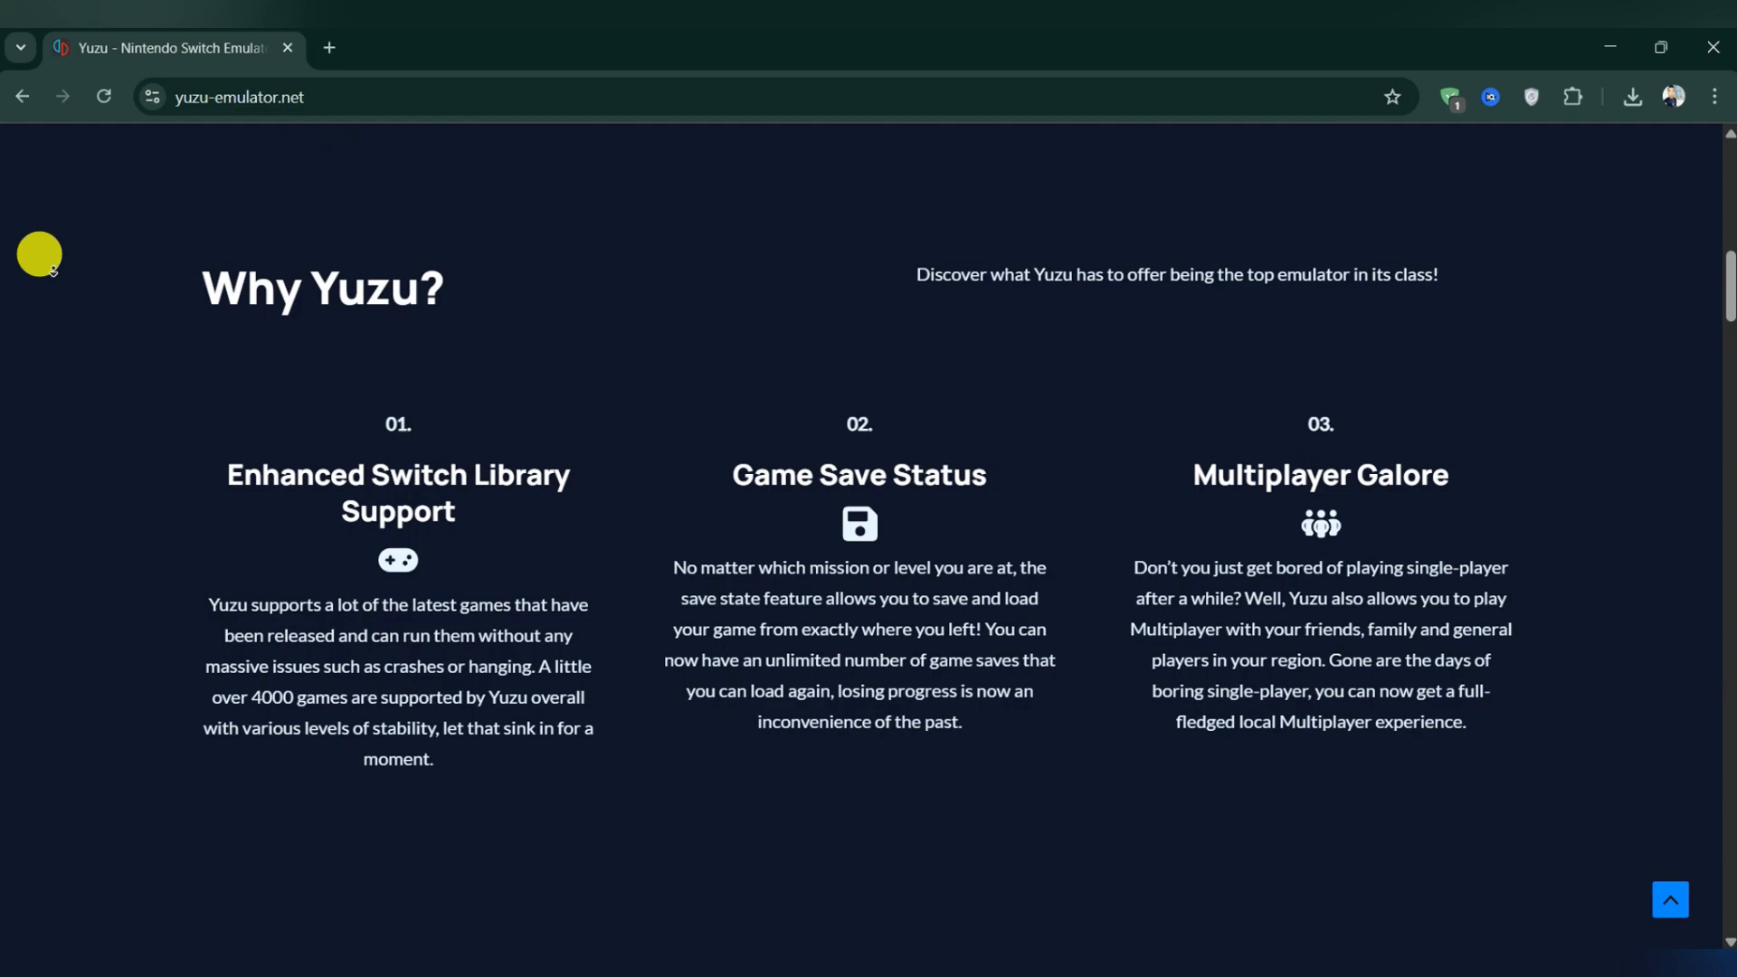
scroll("down", 3)
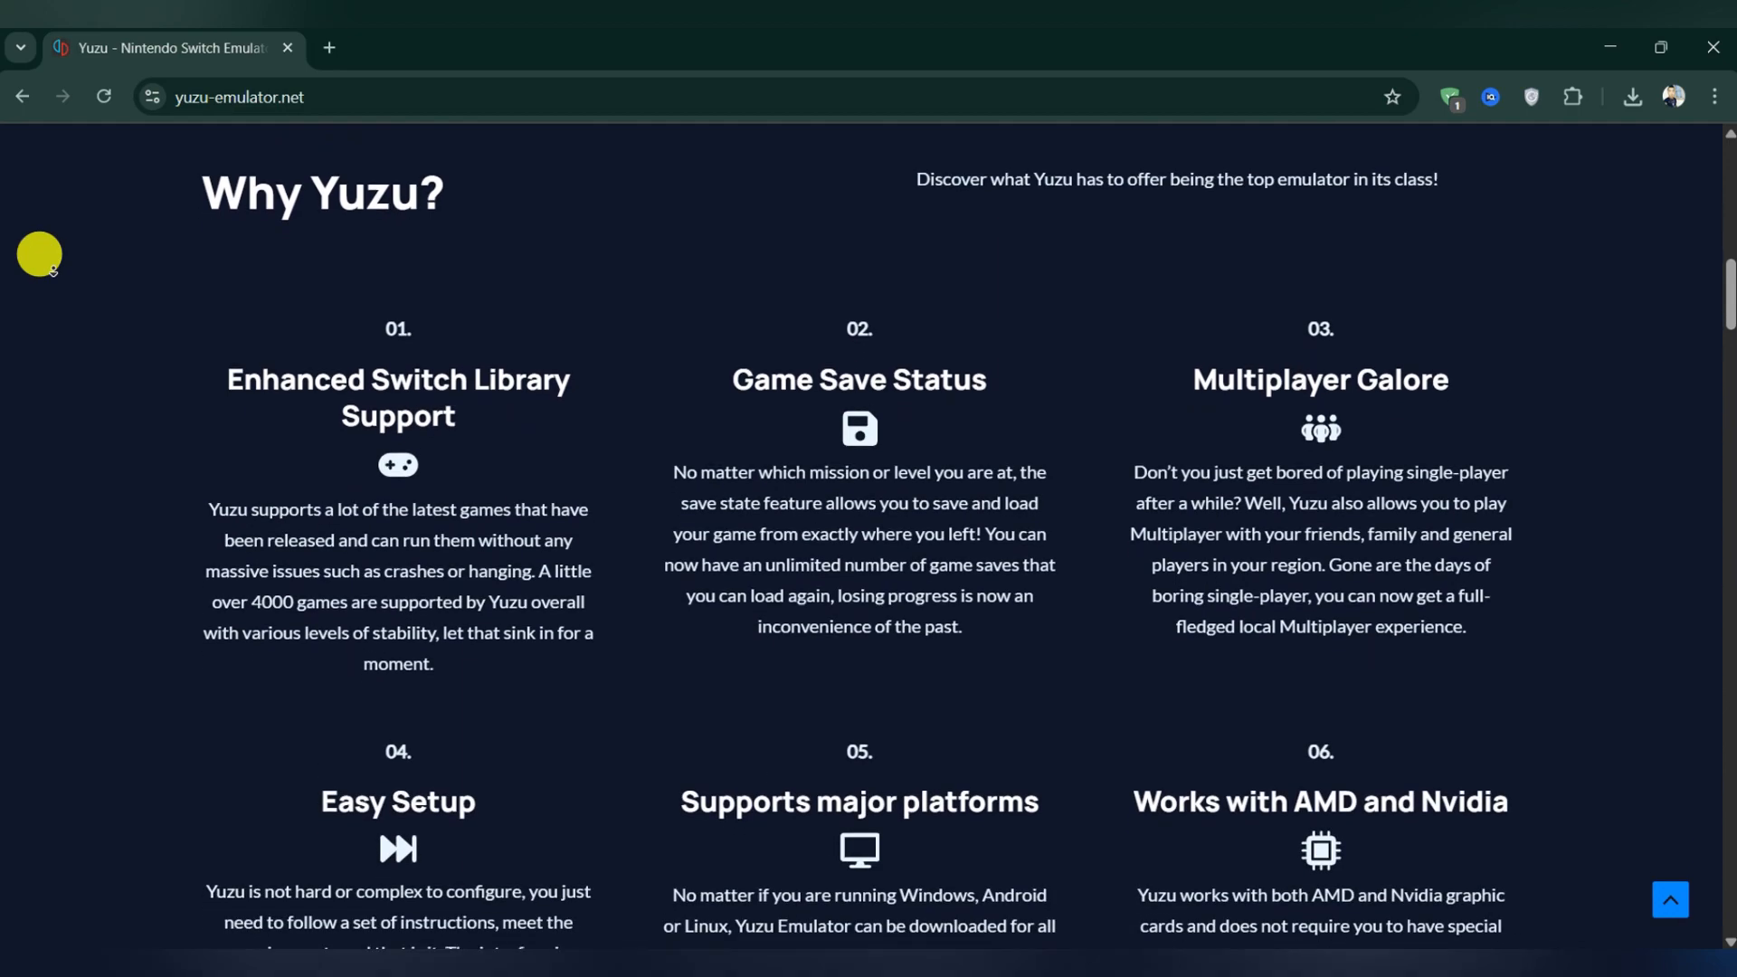
scroll("down", 3)
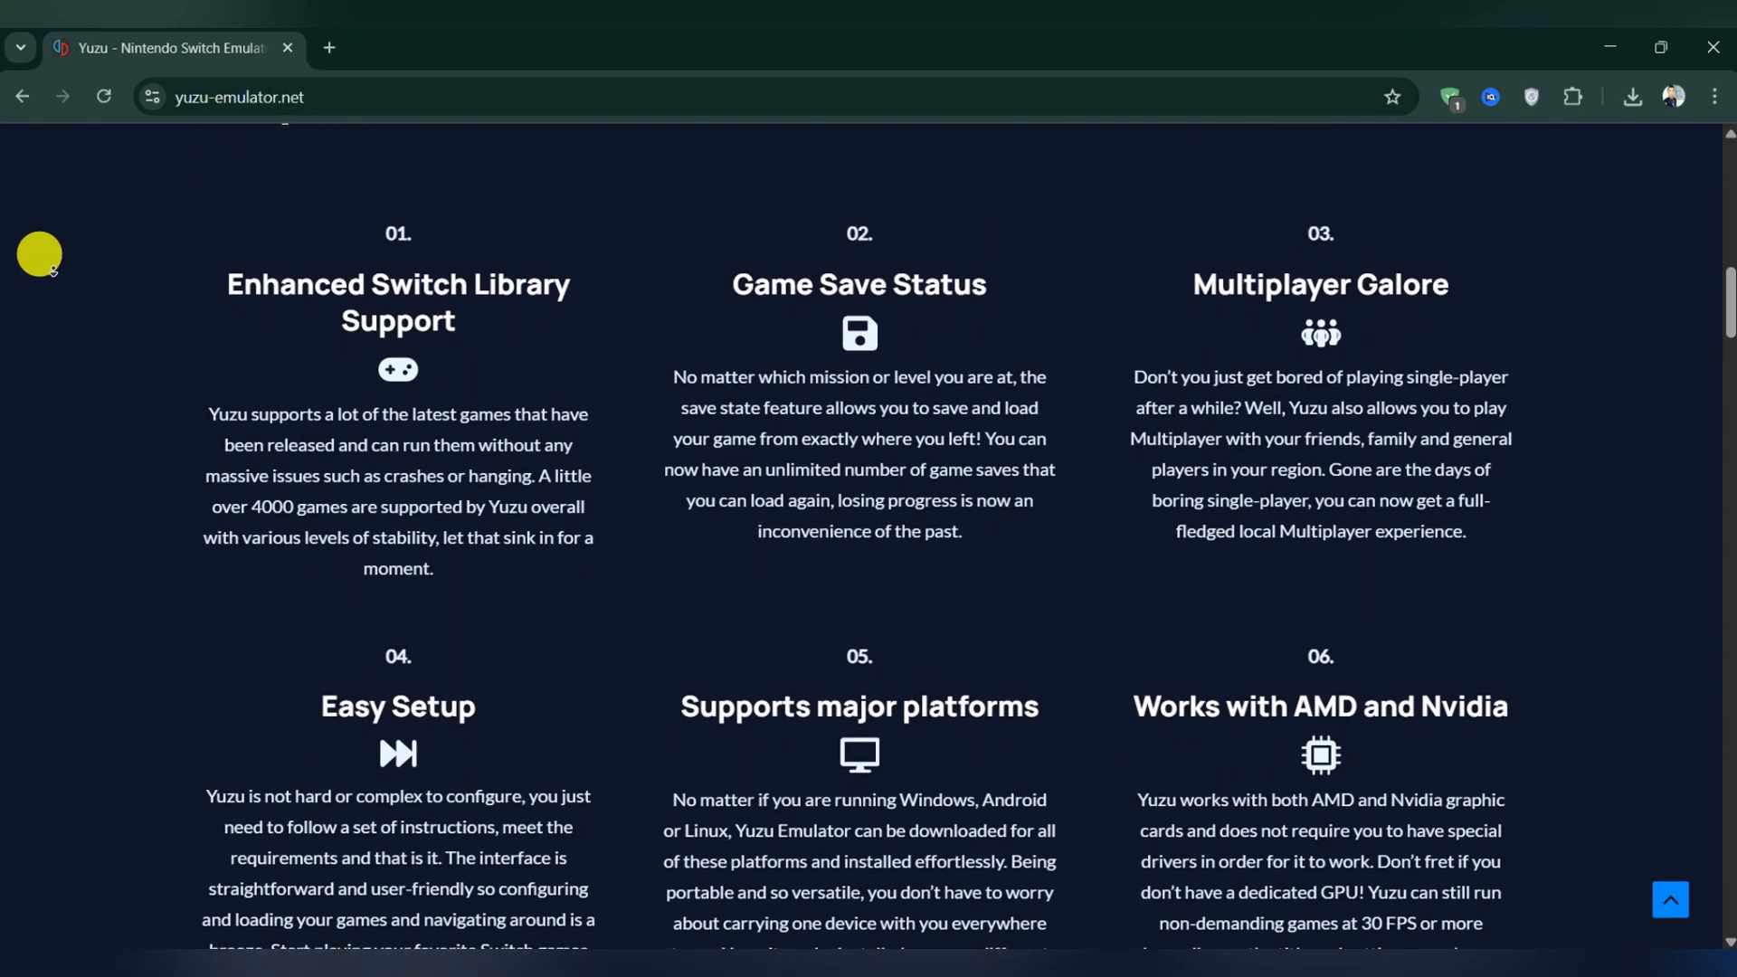
scroll("down", 3)
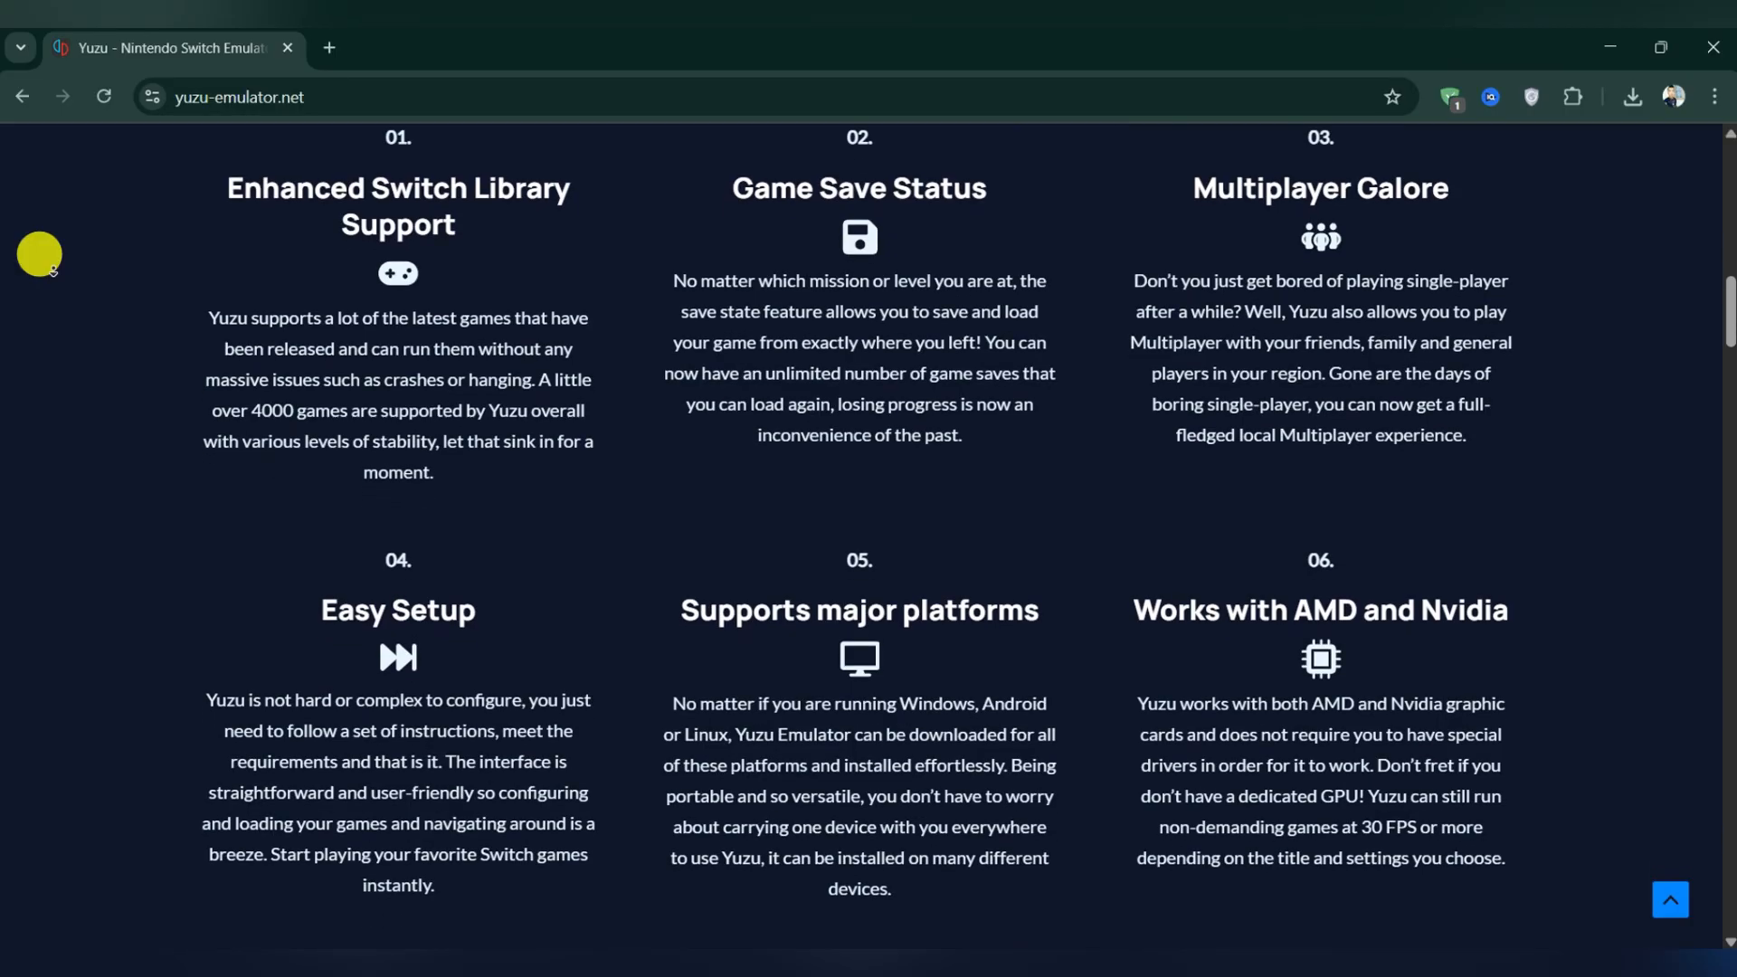
scroll("down", 3)
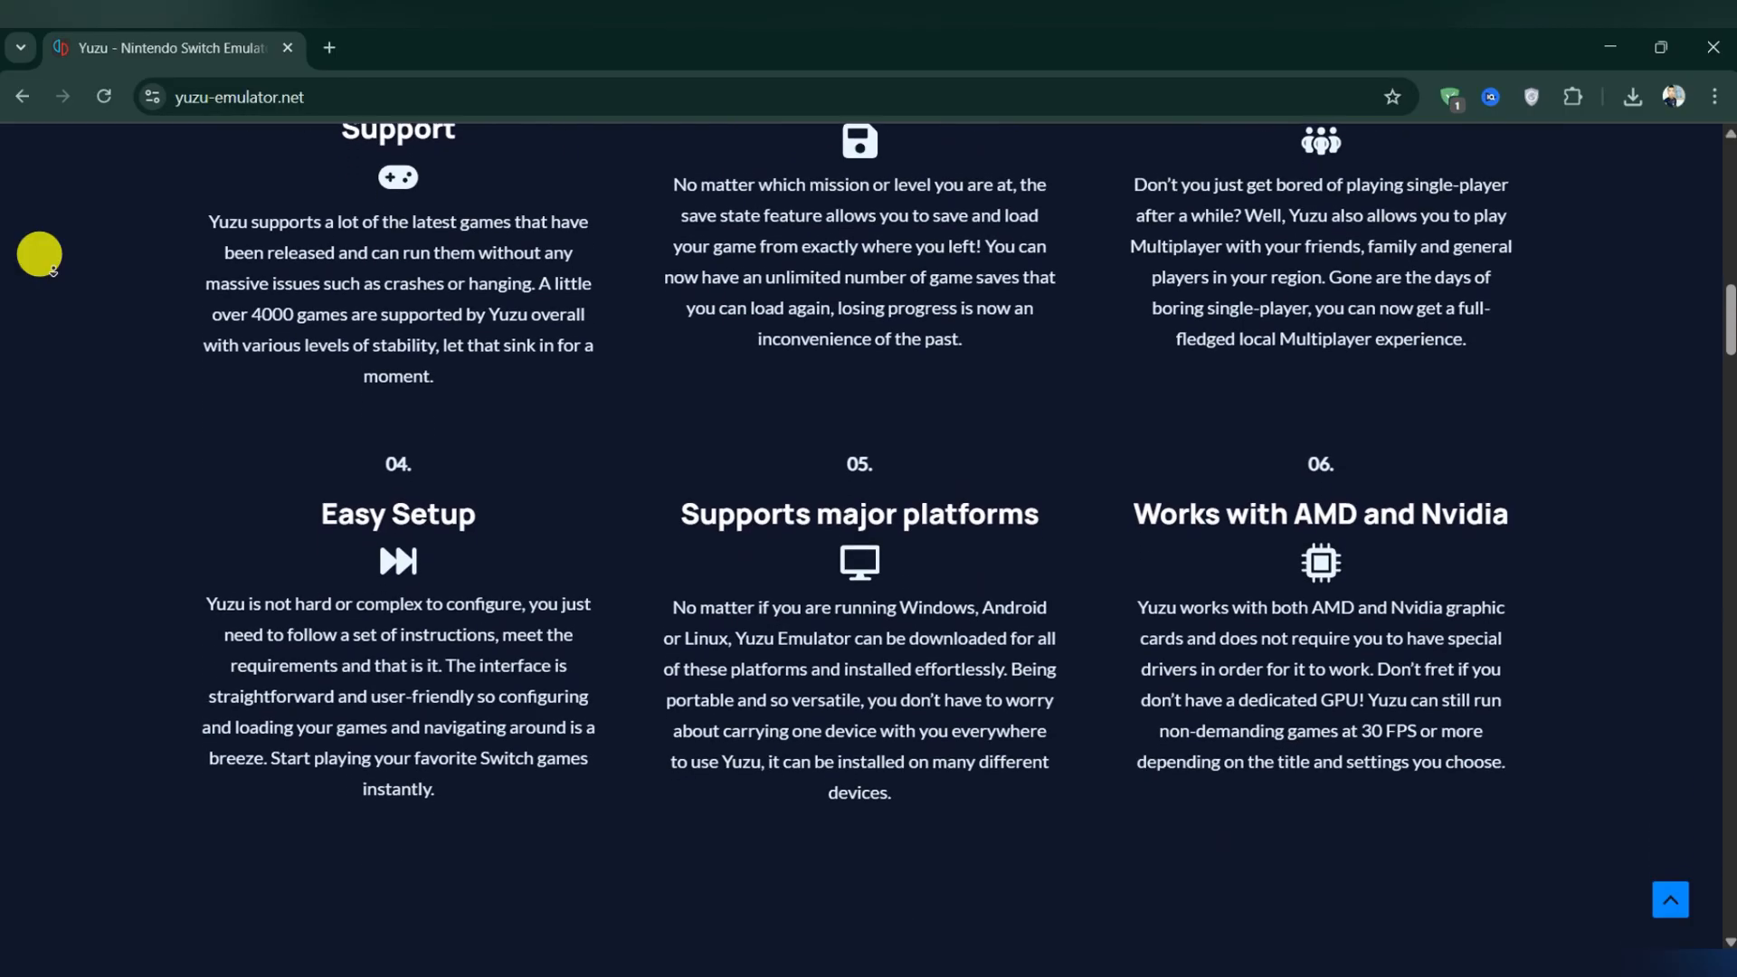
scroll("down", 3)
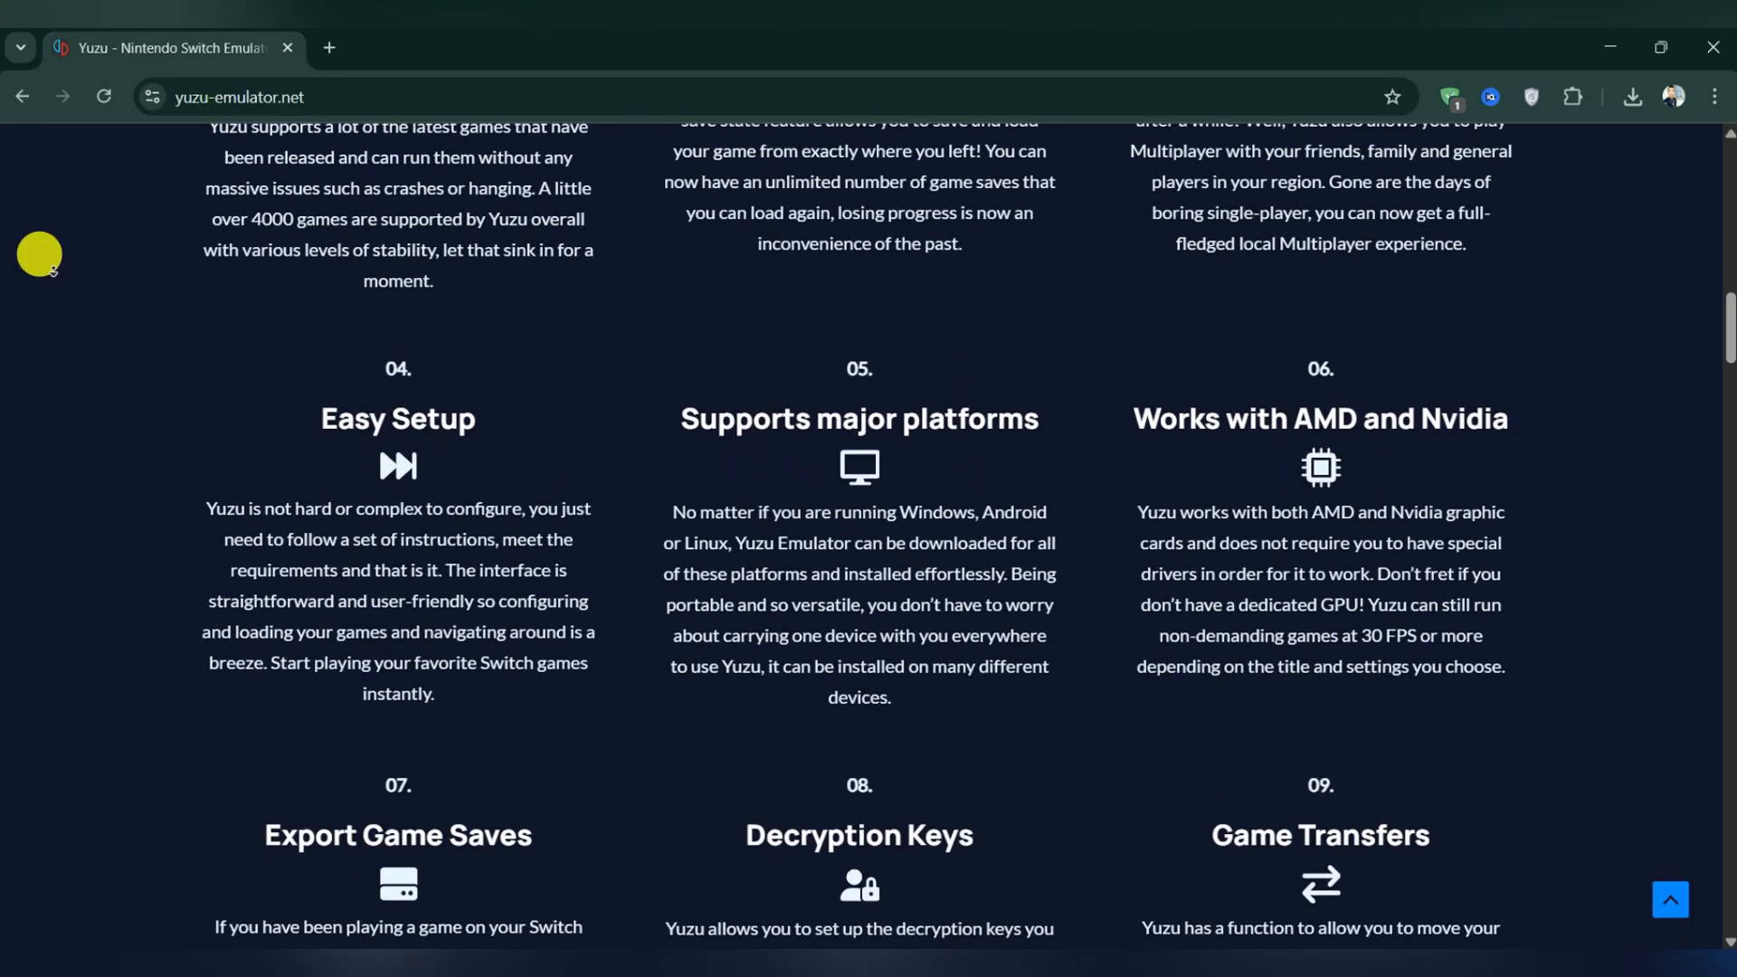
scroll("down", 3)
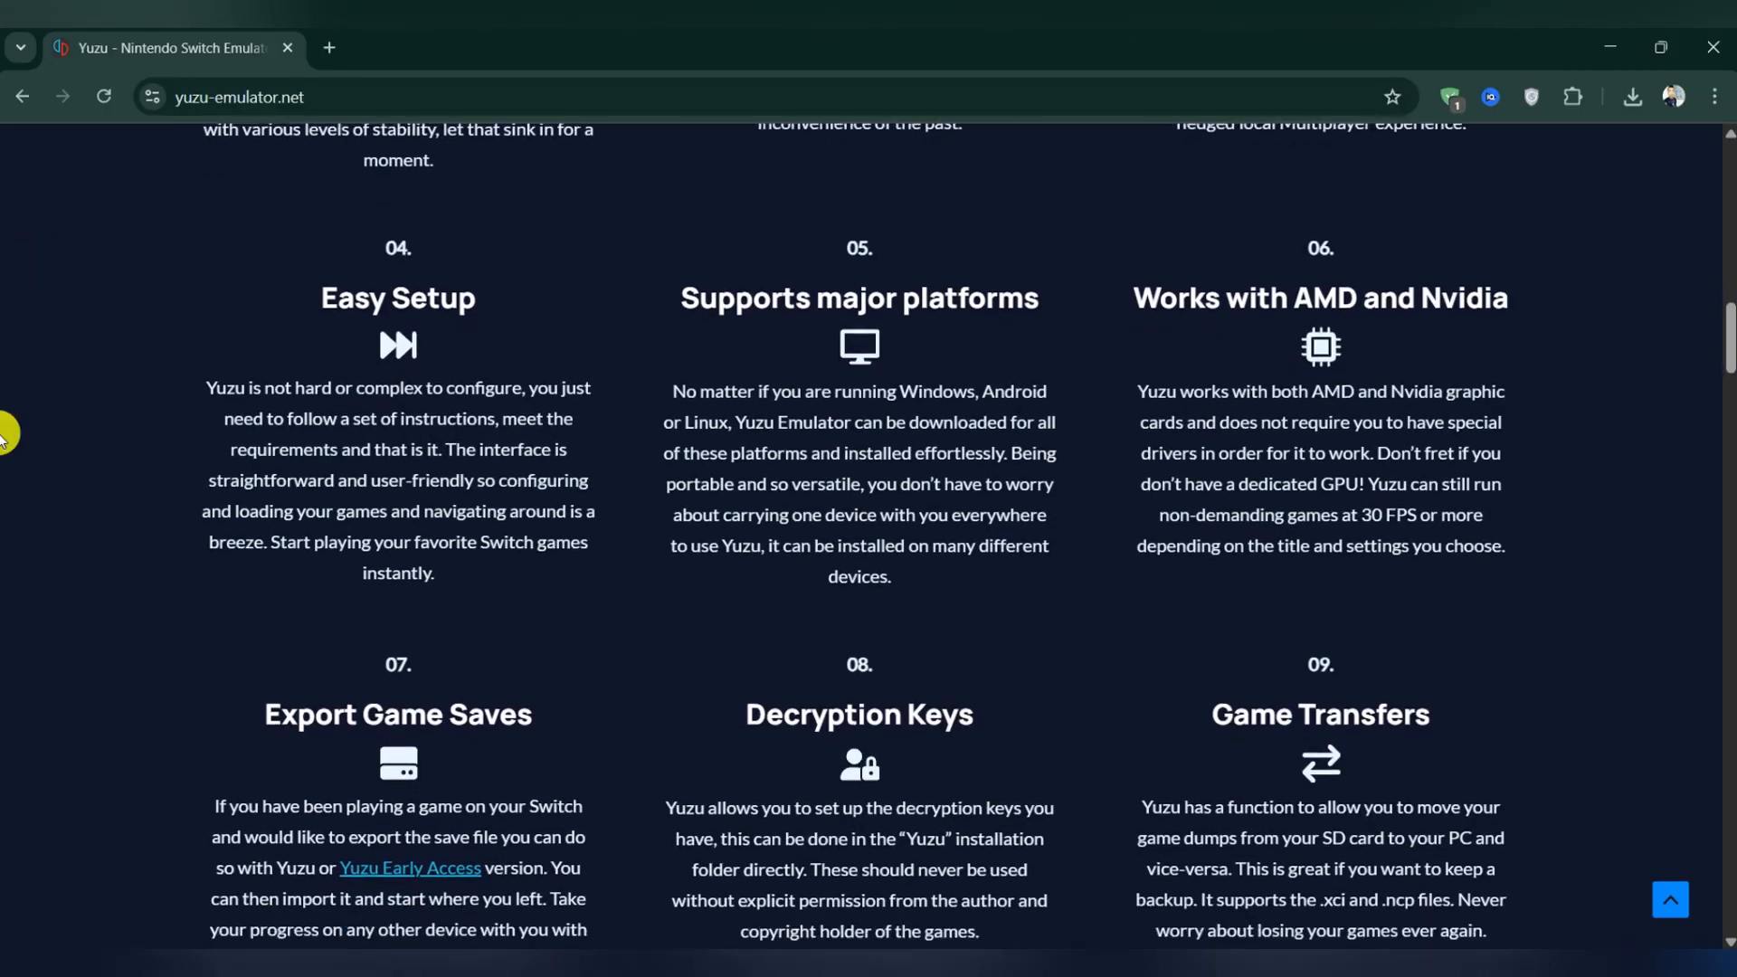
Step: Go to the Download page and scroll to the Windows, Linux and Android buttons
scroll("up", 3)
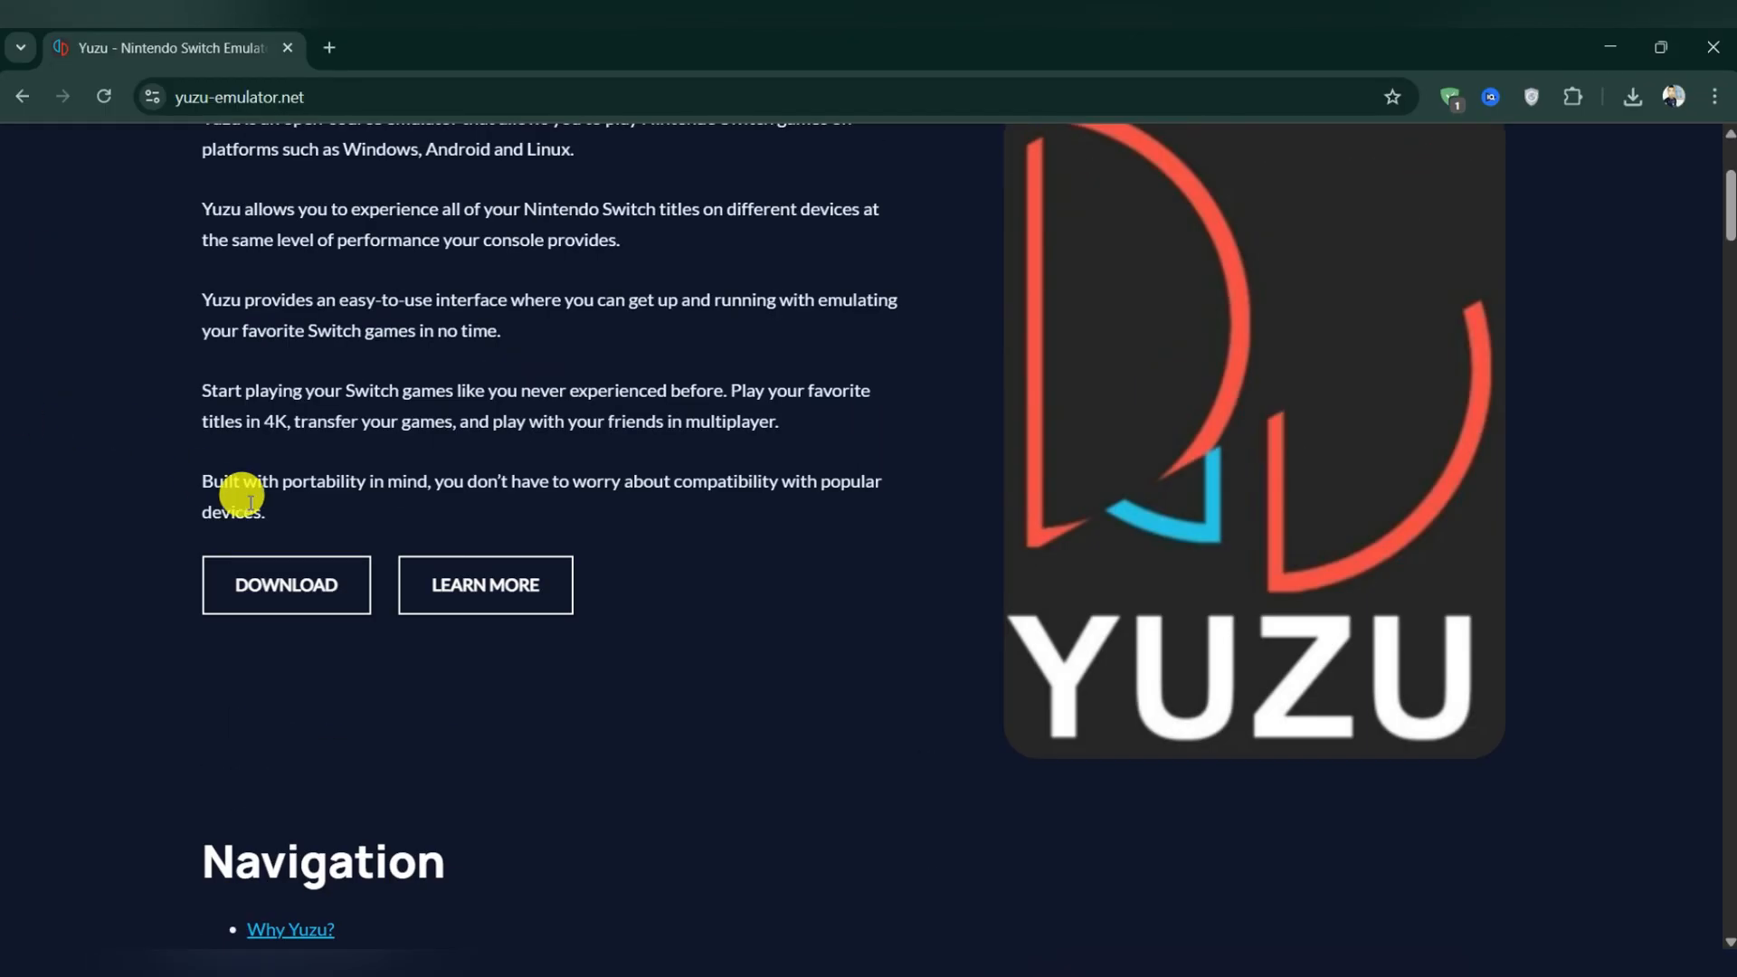
left_click(286, 584)
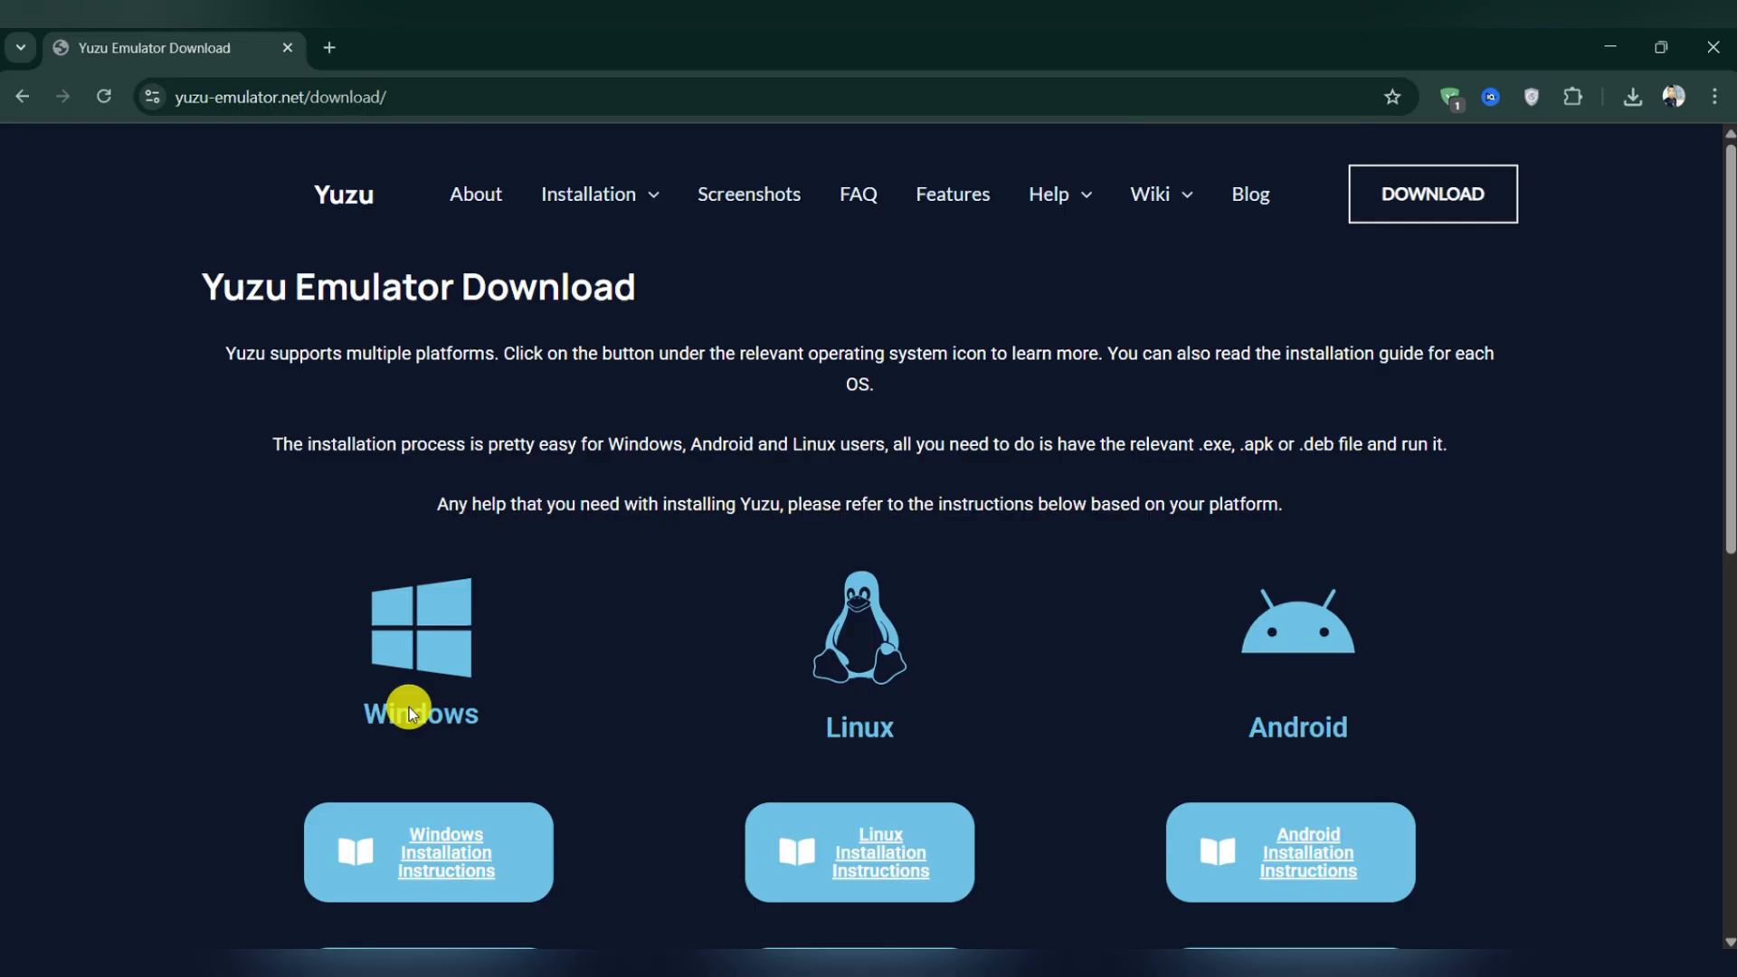
scroll("down", 3)
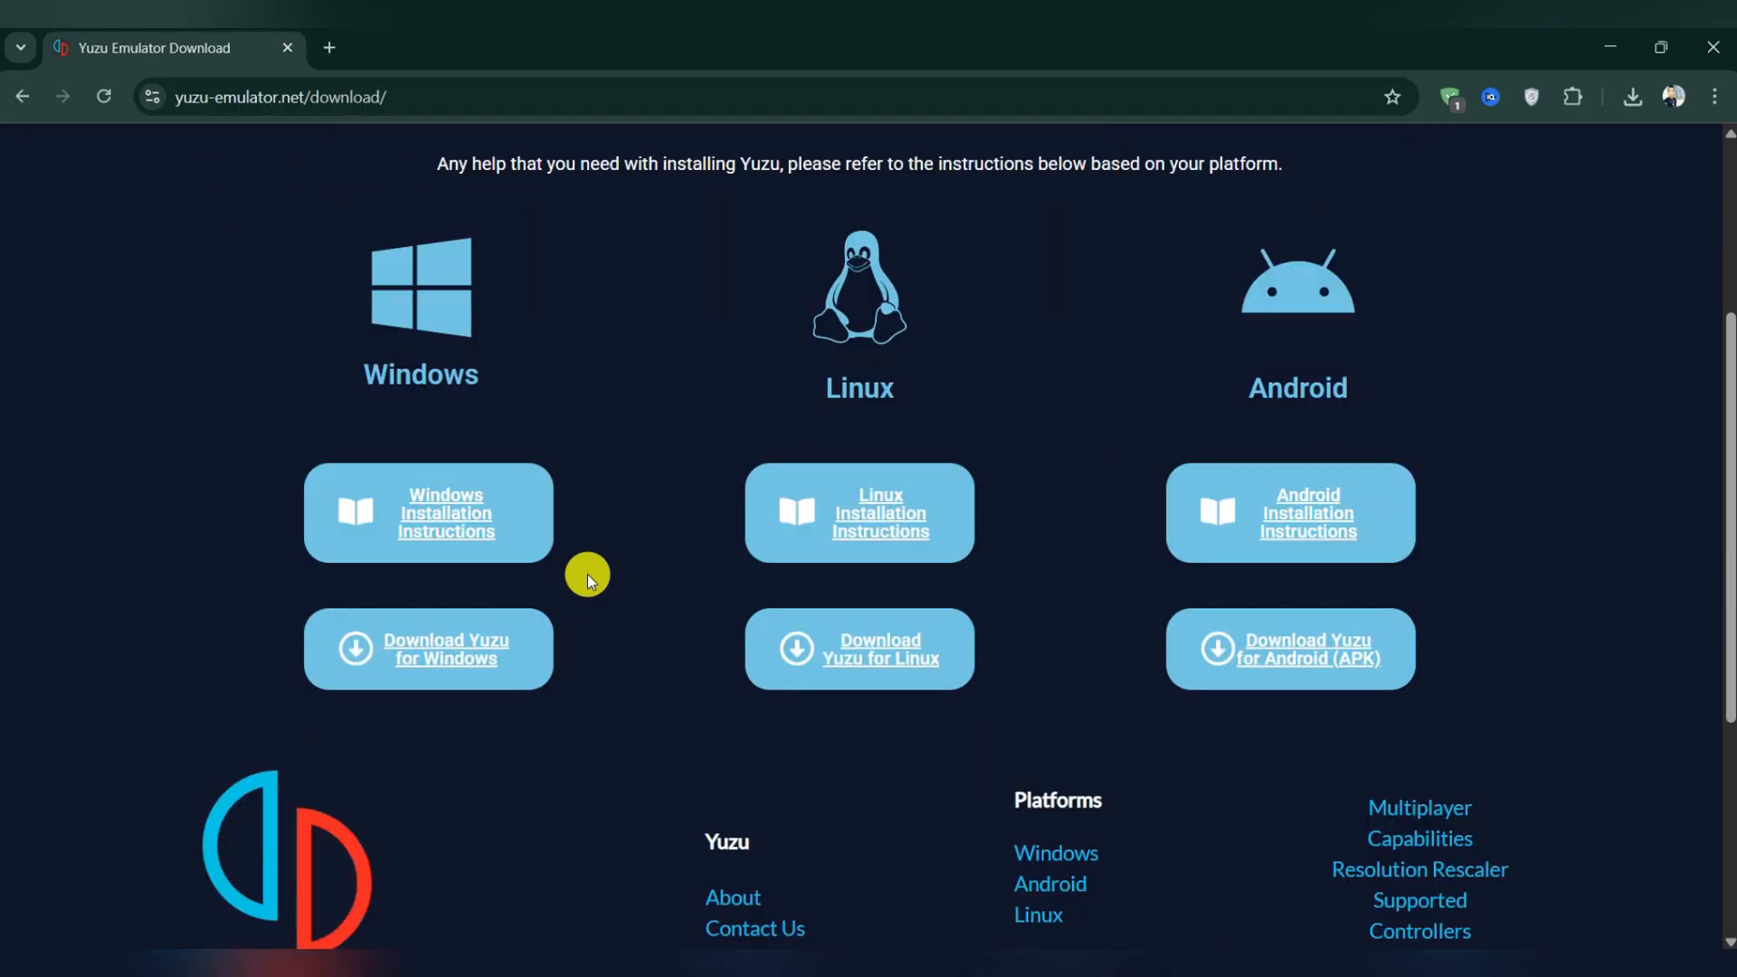
mouse_move(1416, 872)
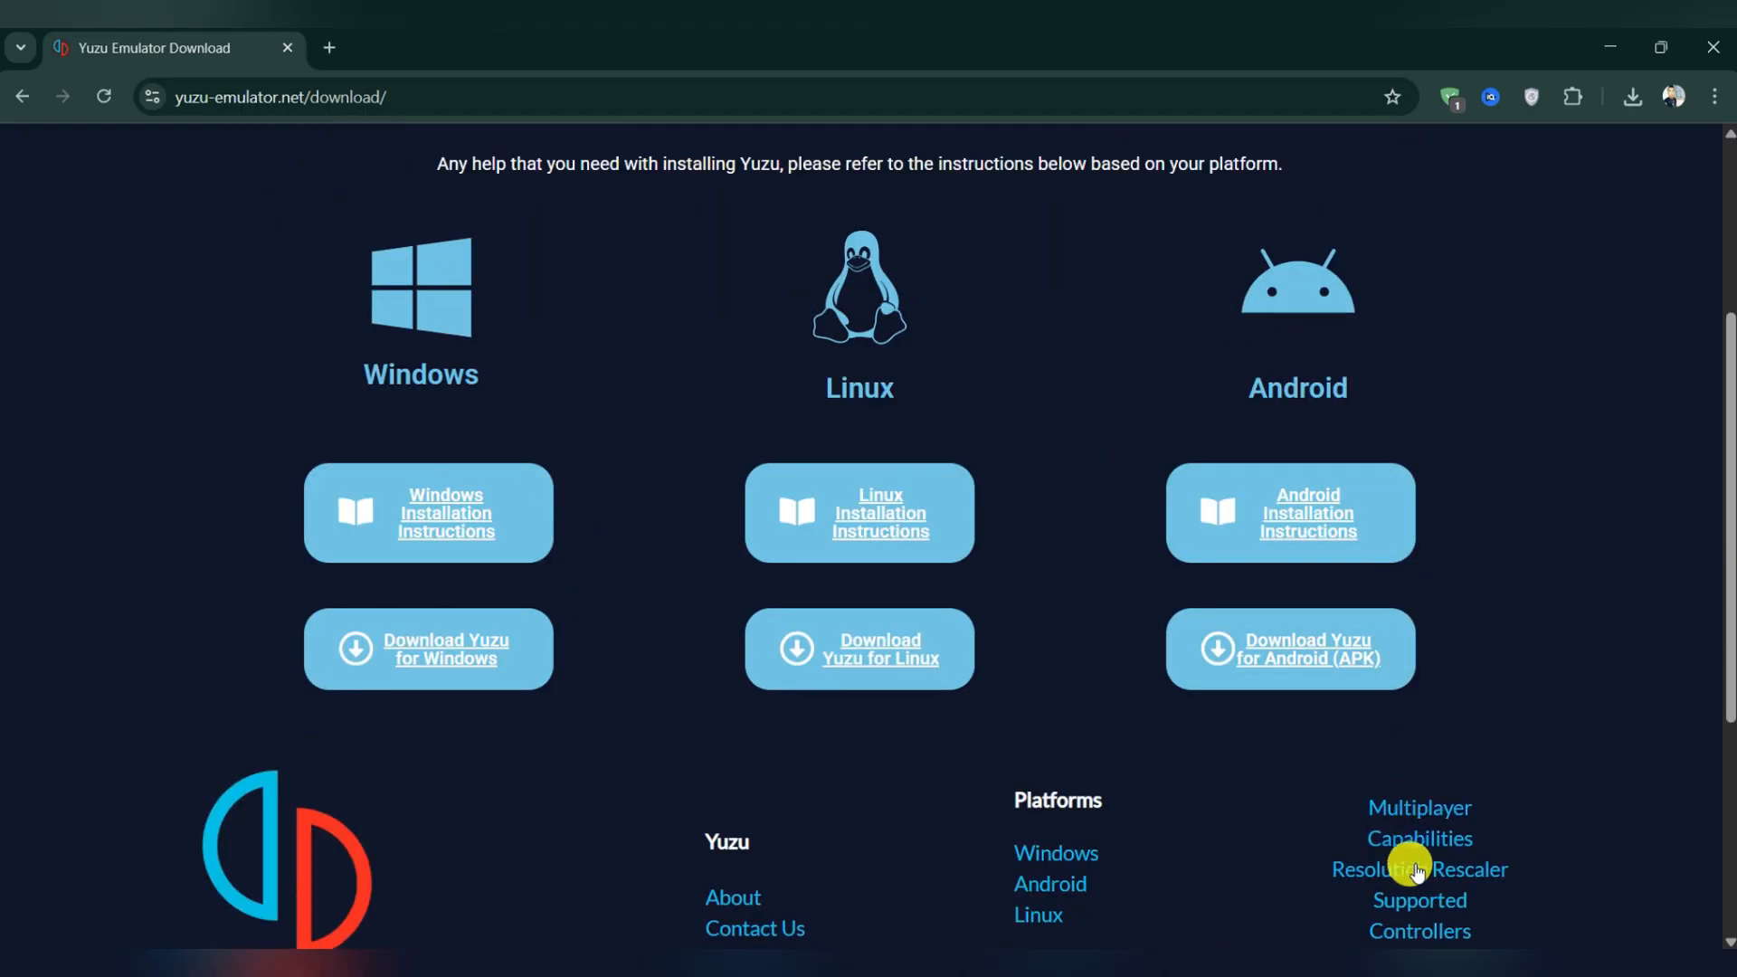